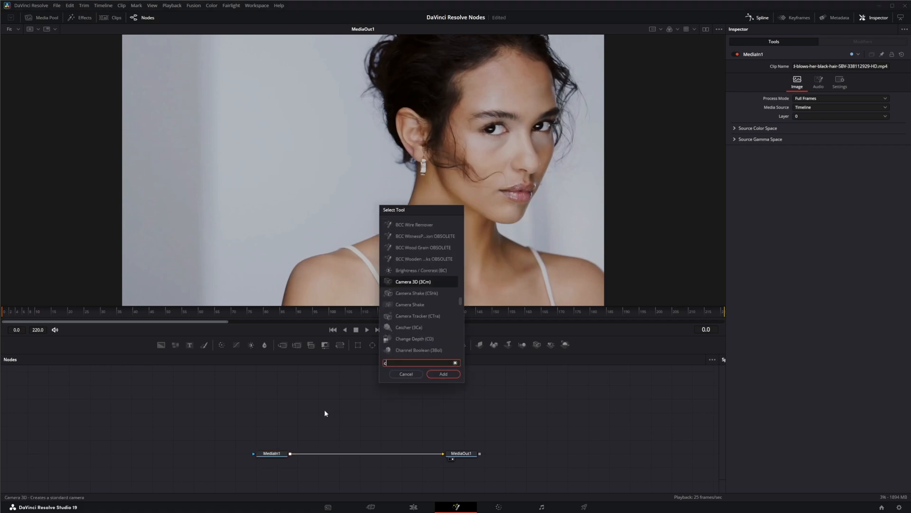
# Add a Custom Filter node from the 'custom' search and connect MediaIn1's output to CustomFilter1.
pyautogui.write('usto')
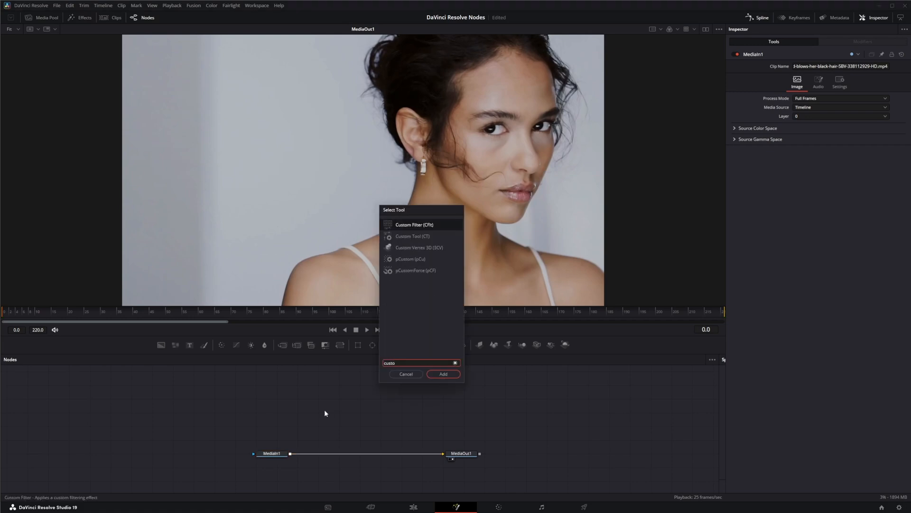
pyautogui.click(442, 373)
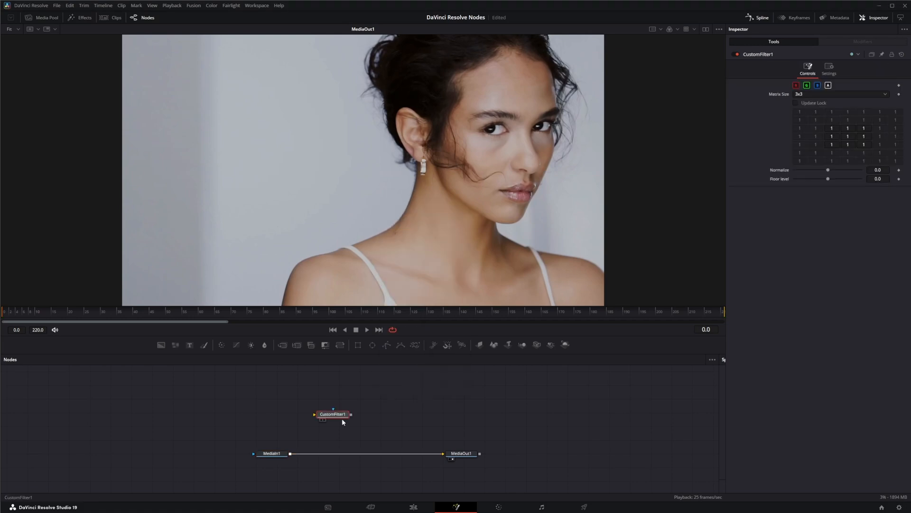
pyautogui.moveTo(332, 414); pyautogui.dragTo(349, 427)
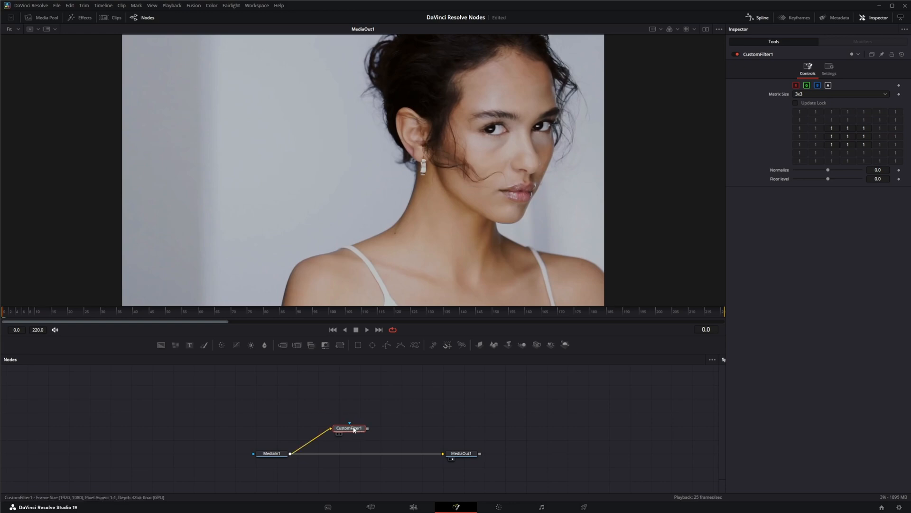
pyautogui.moveTo(348, 427)
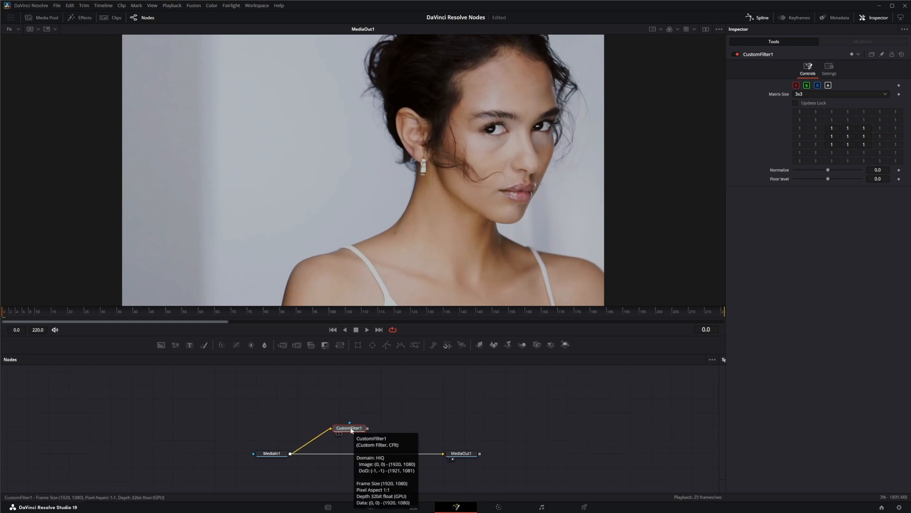
pyautogui.moveTo(394, 414)
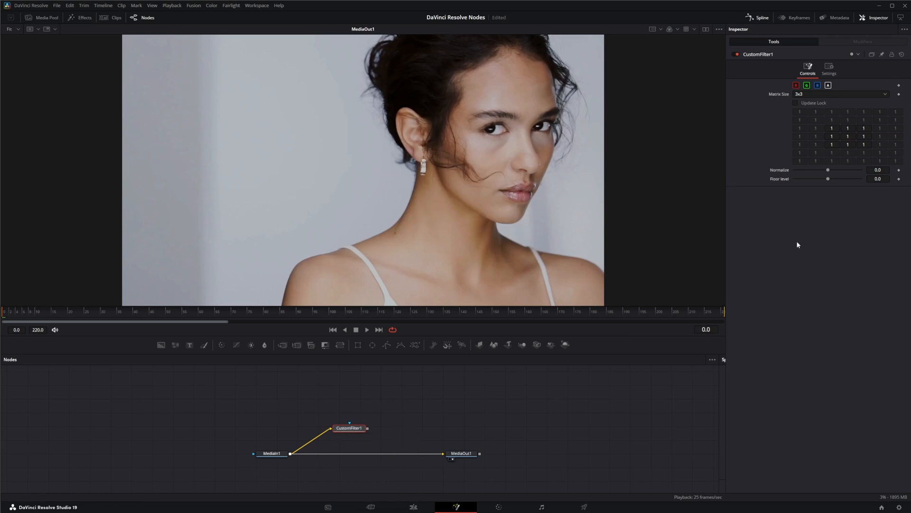
pyautogui.moveTo(424, 416)
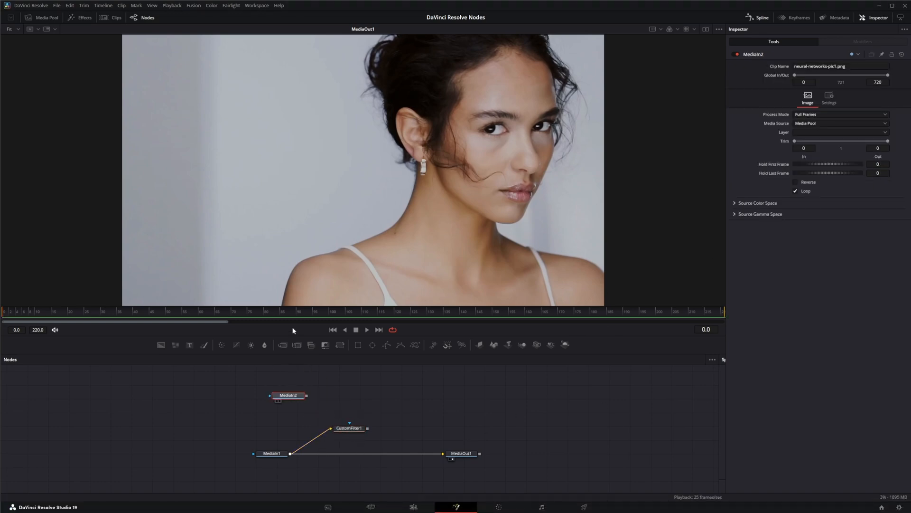
# Show the convolution kernel diagram image in the viewer.
pyautogui.click(288, 395)
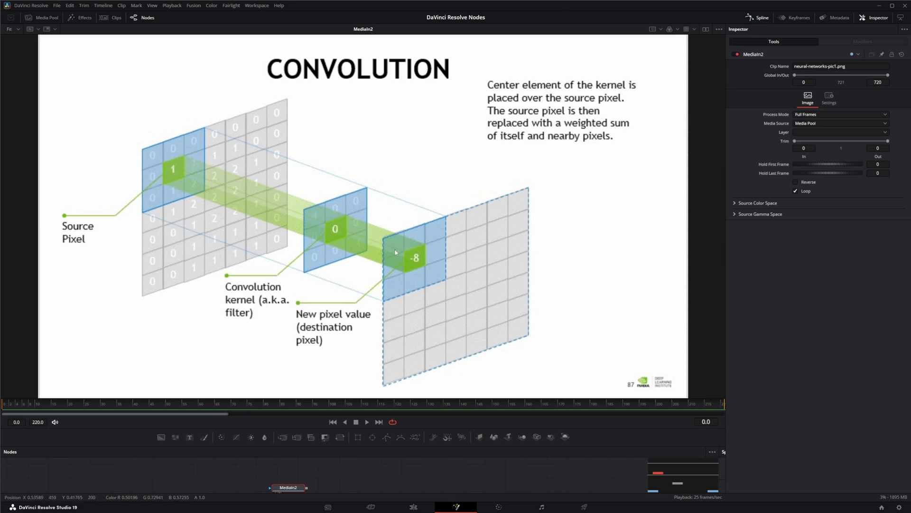
pyautogui.moveTo(471, 318)
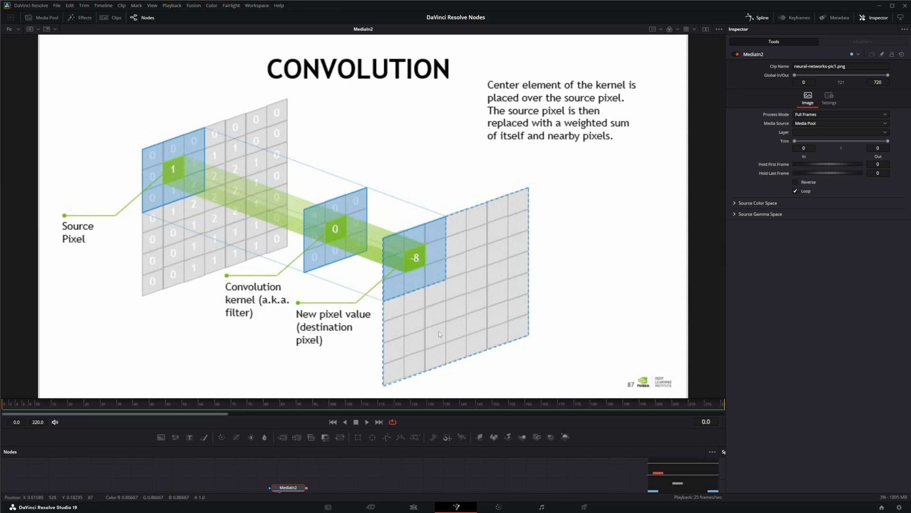
pyautogui.moveTo(339, 185)
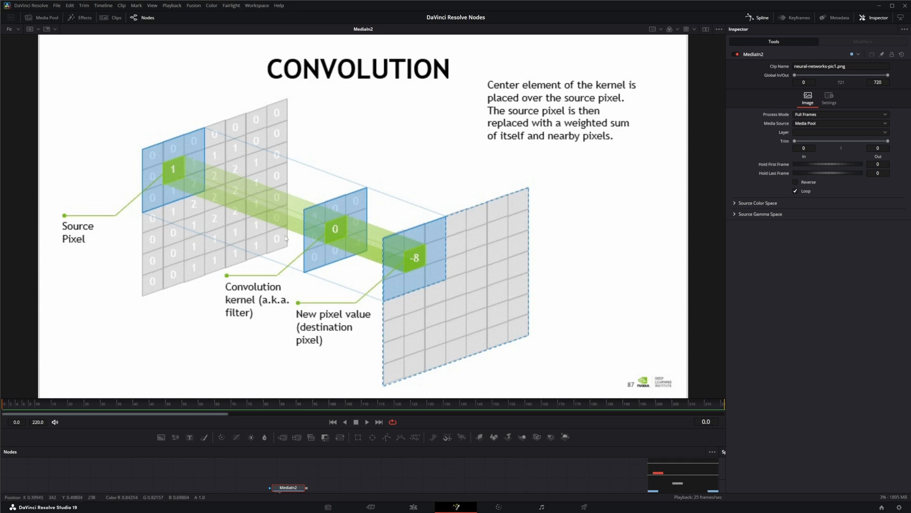
pyautogui.moveTo(170, 161)
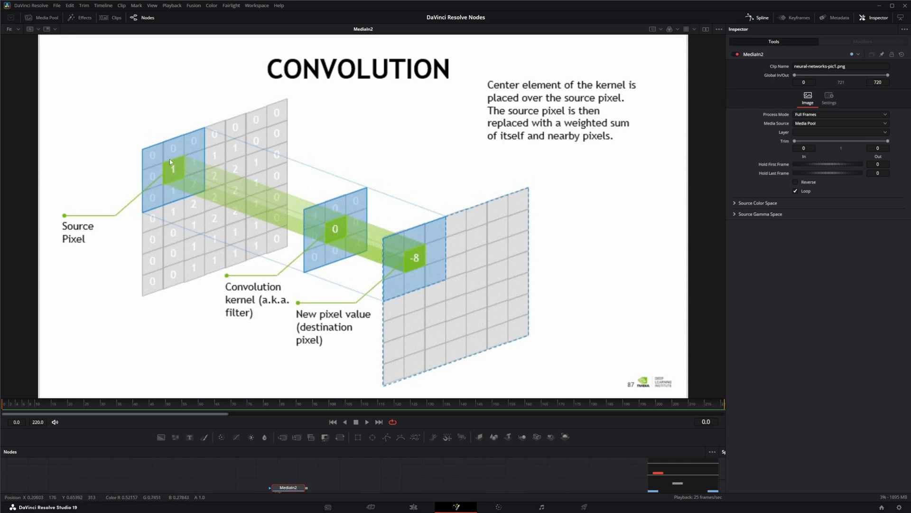
pyautogui.moveTo(155, 152)
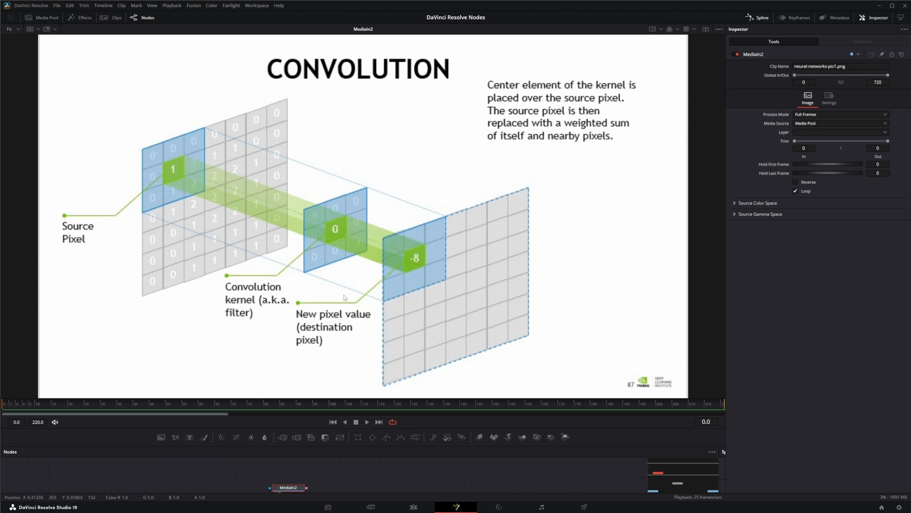
pyautogui.moveTo(388, 257)
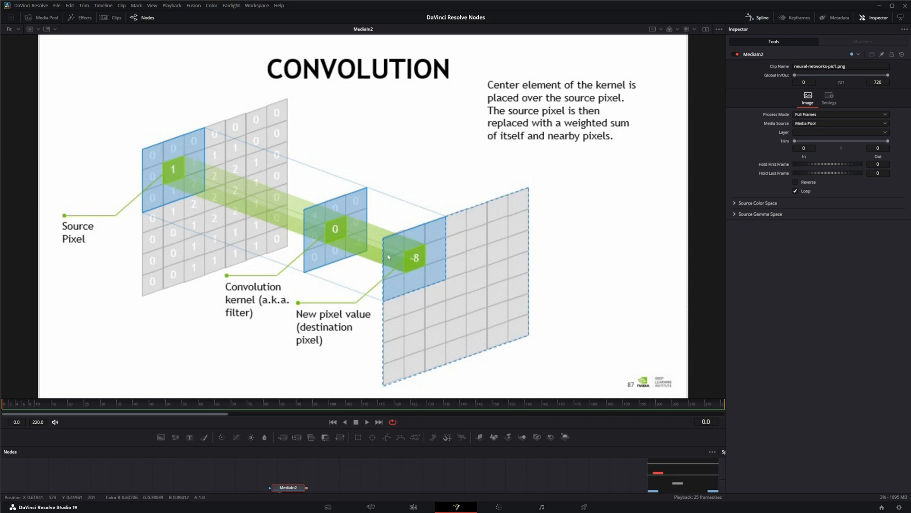
pyautogui.moveTo(425, 254)
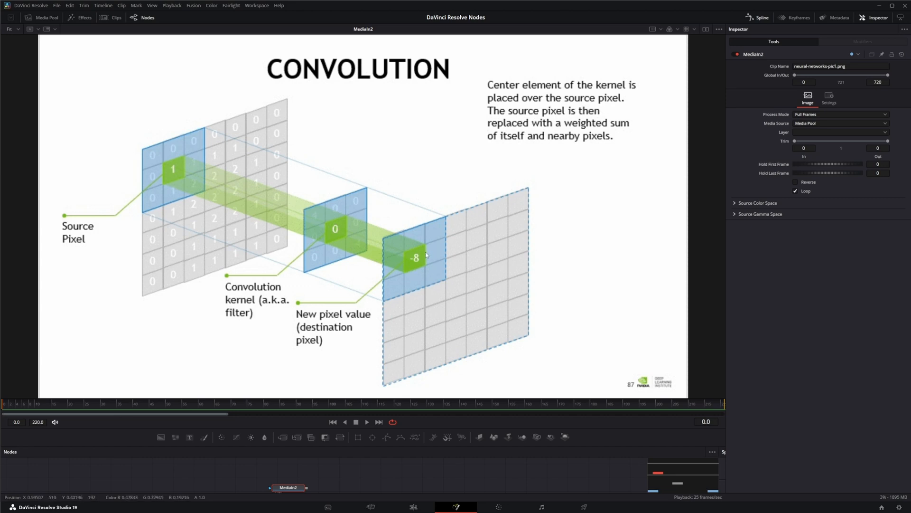
pyautogui.moveTo(442, 262)
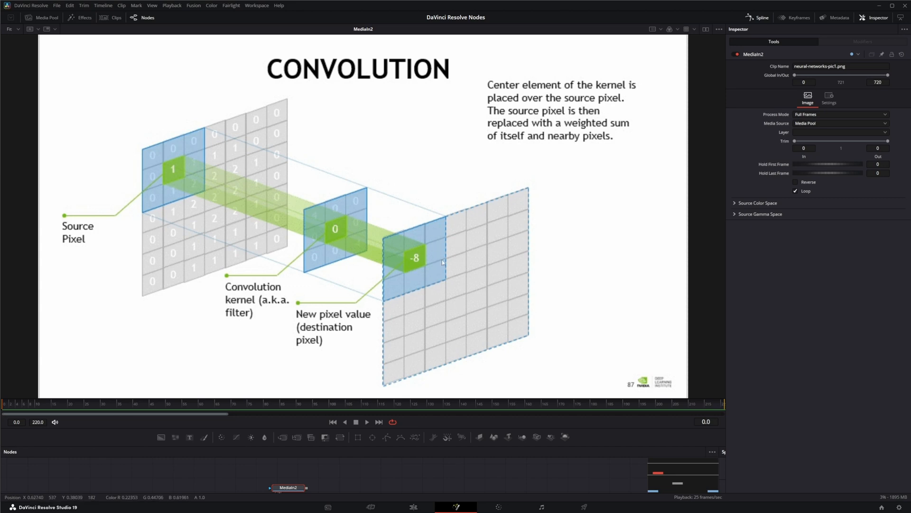
pyautogui.moveTo(491, 257)
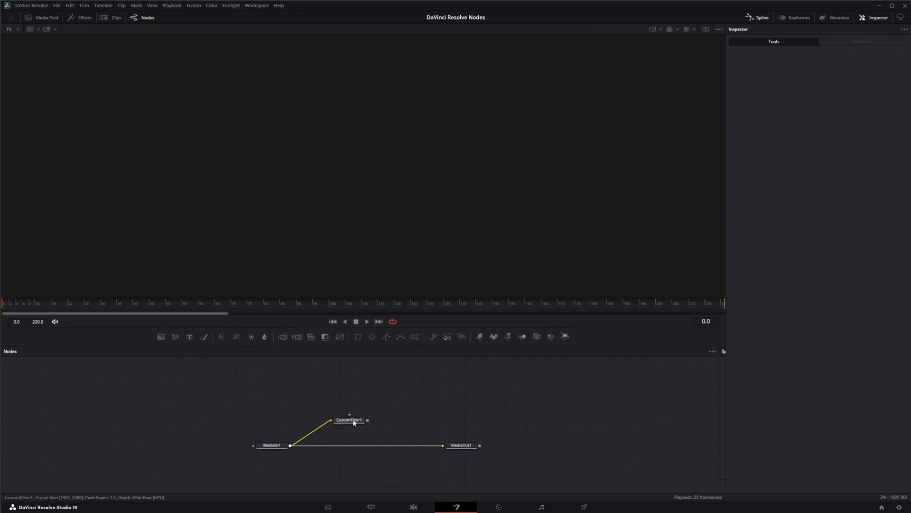
# Open CustomFilter1's matrix controls in the Inspector and bring up its Settings menu.
pyautogui.doubleClick(349, 419)
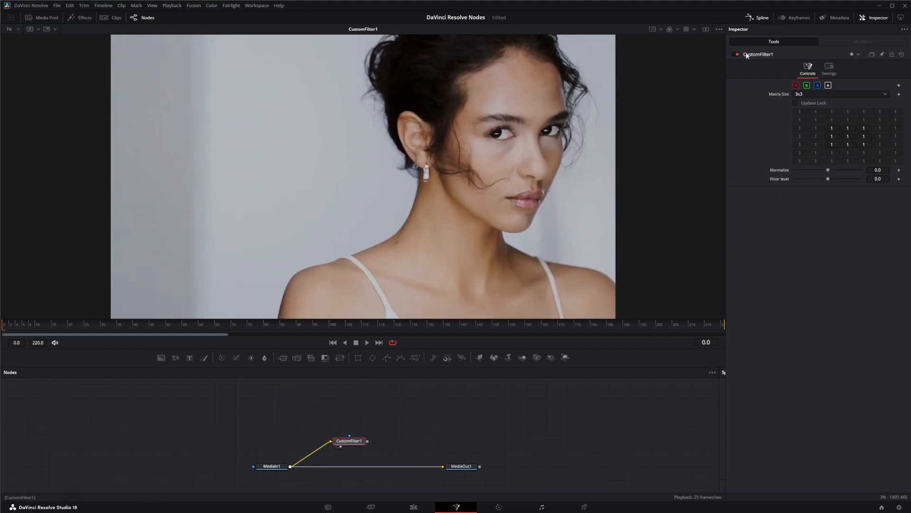
pyautogui.rightClick(756, 54)
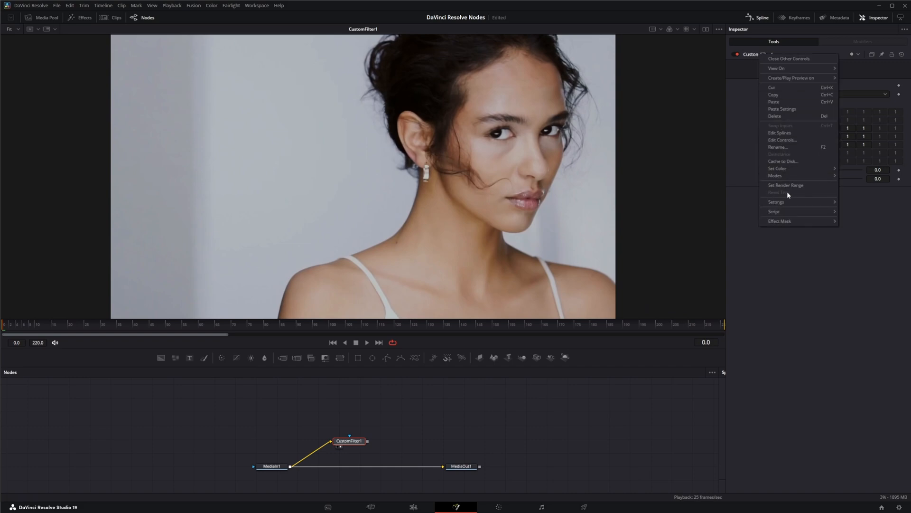
pyautogui.moveTo(776, 202)
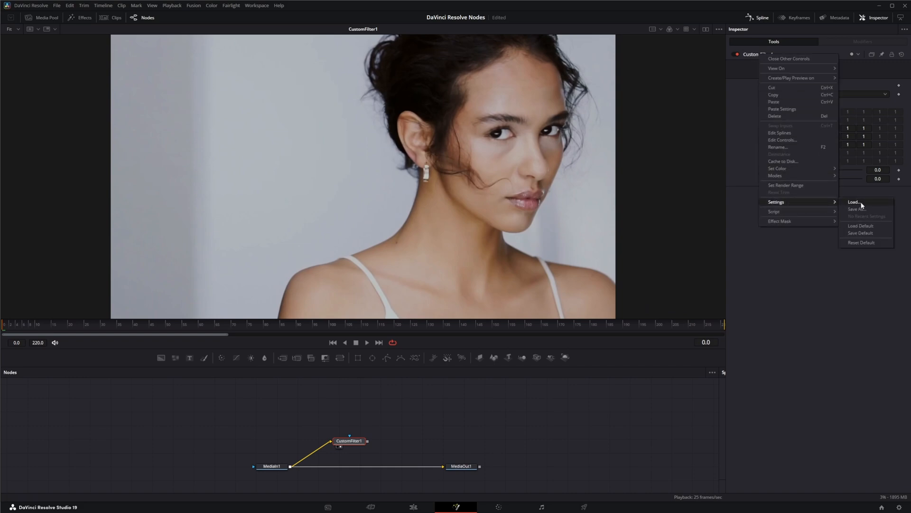
pyautogui.click(854, 201)
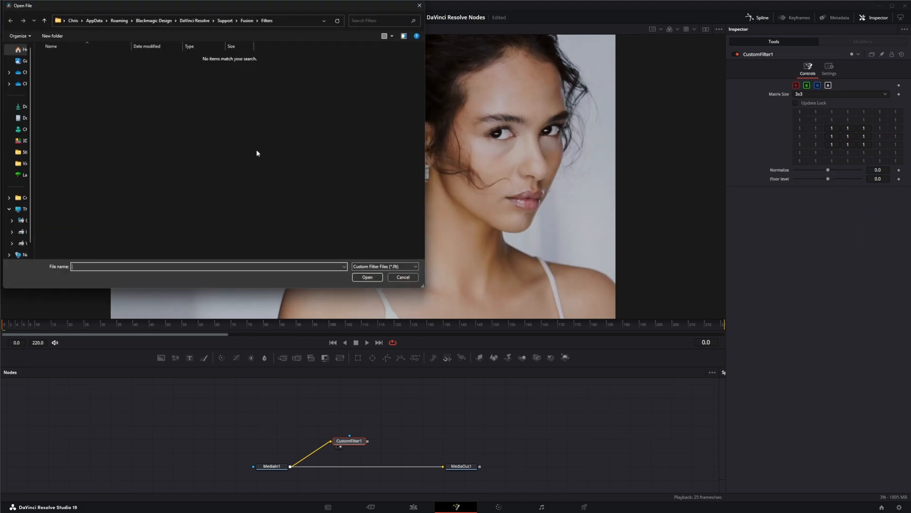
pyautogui.moveTo(52, 134)
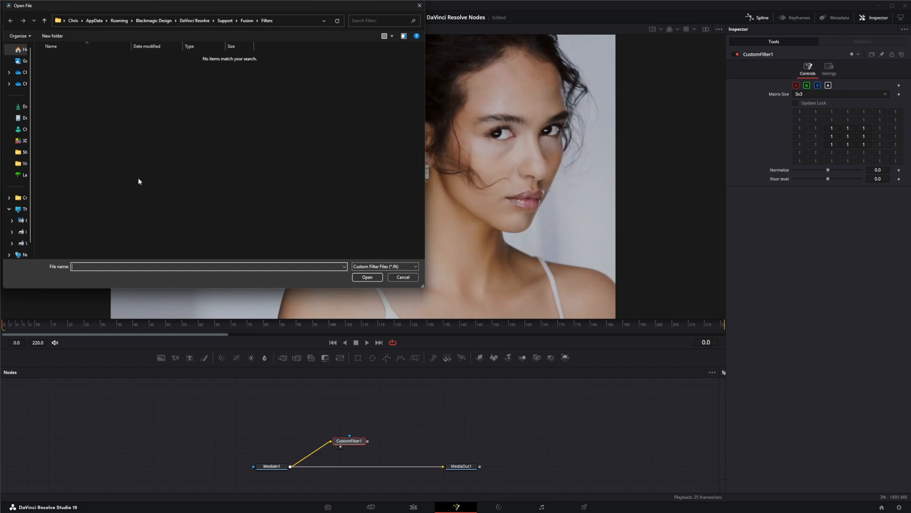
pyautogui.moveTo(223, 74)
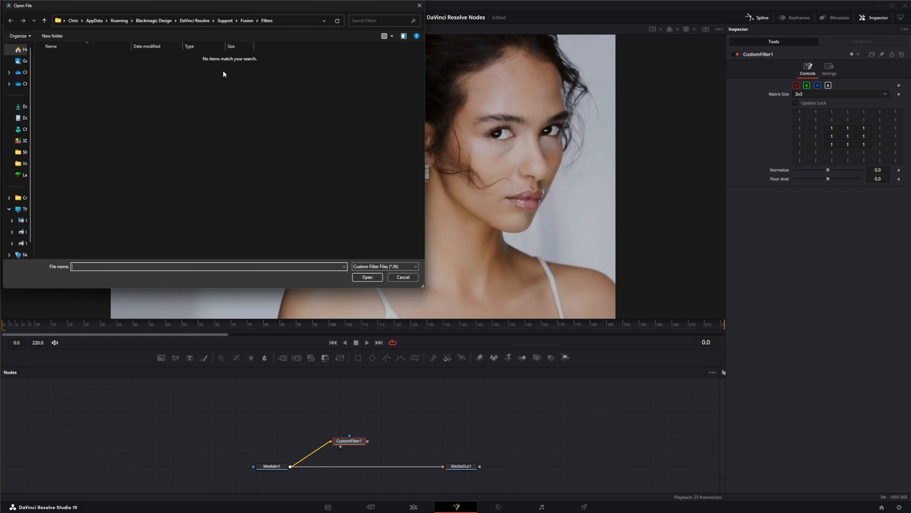
pyautogui.moveTo(88, 72)
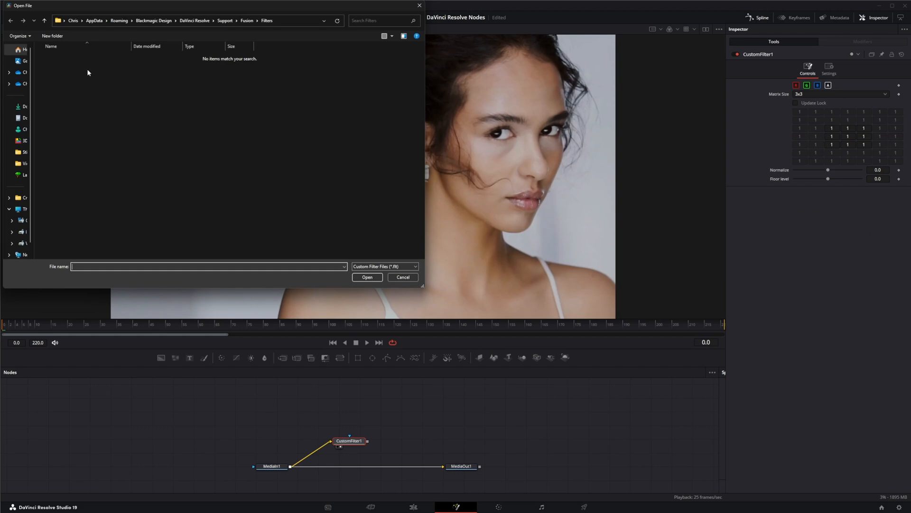
pyautogui.moveTo(78, 223)
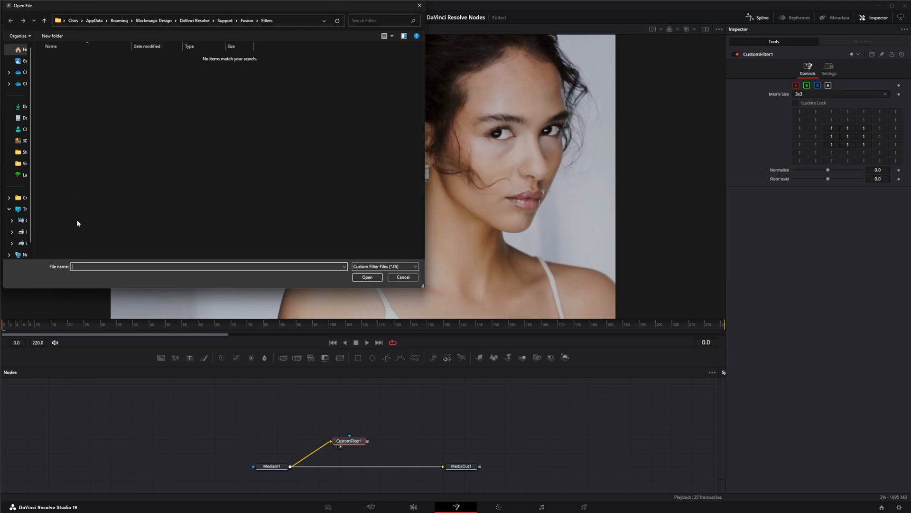
pyautogui.moveTo(452, 182)
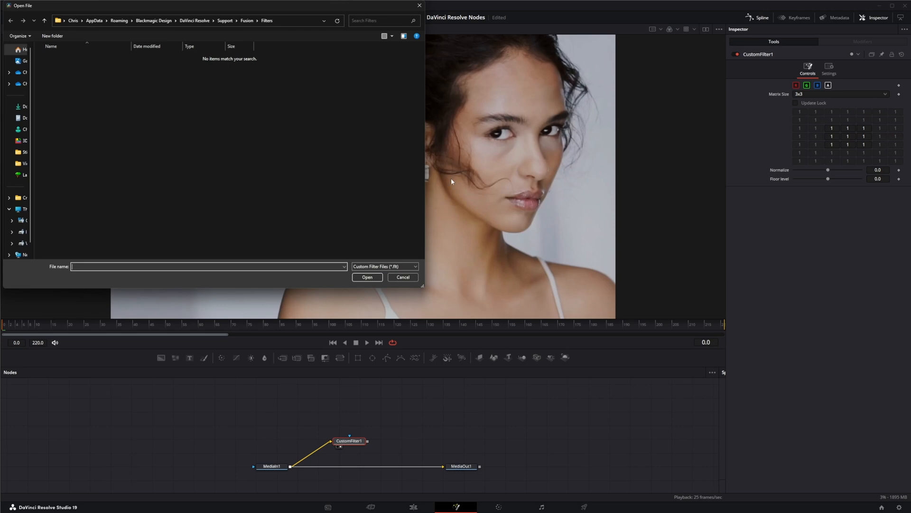
pyautogui.moveTo(180, 82)
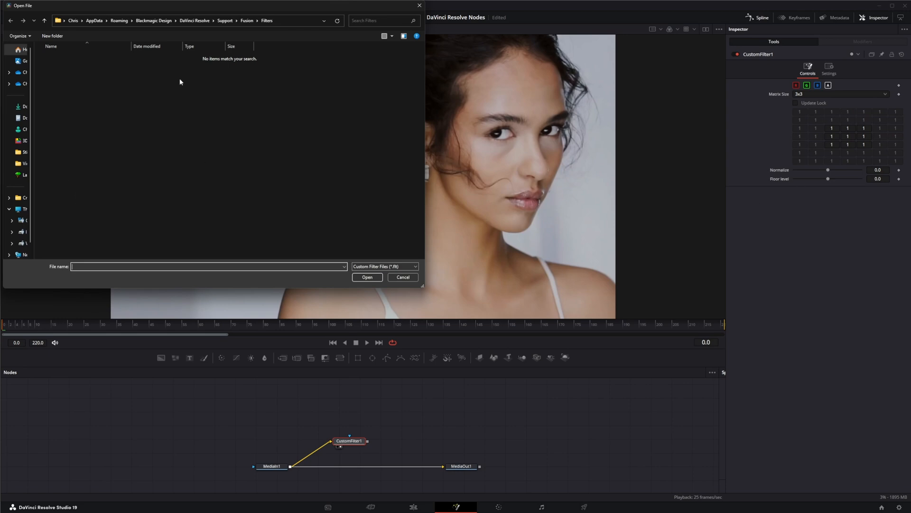
pyautogui.moveTo(173, 108)
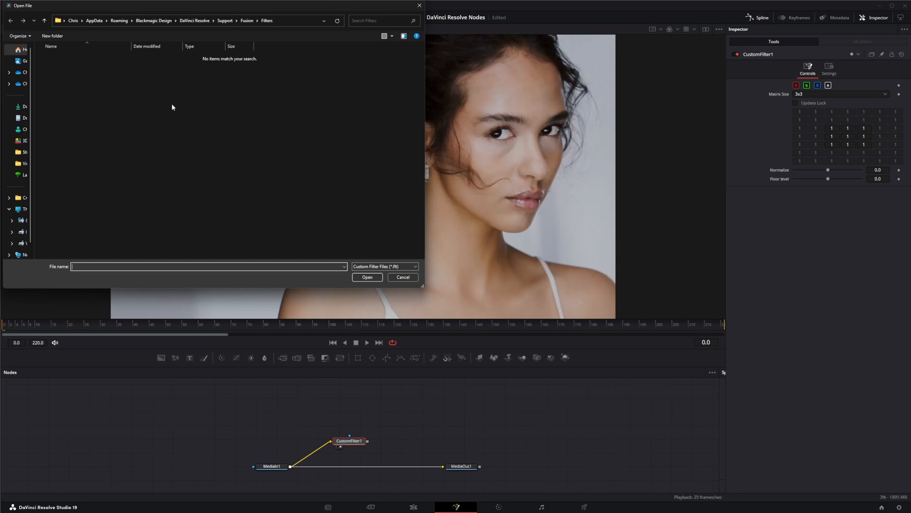
pyautogui.moveTo(91, 125)
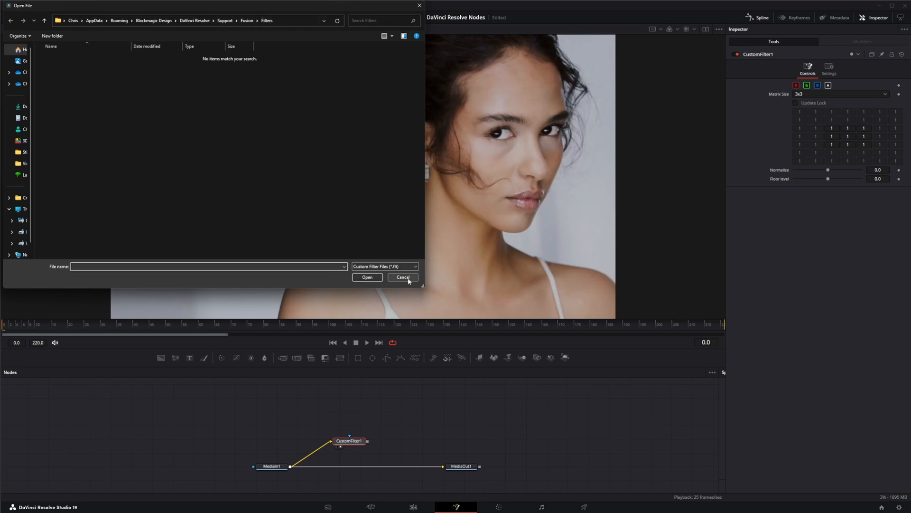
pyautogui.click(403, 277)
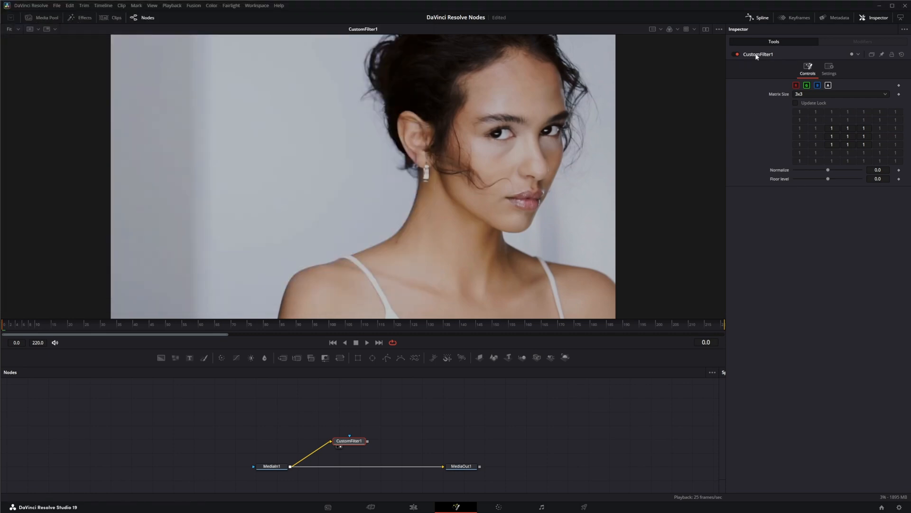
pyautogui.rightClick(758, 54)
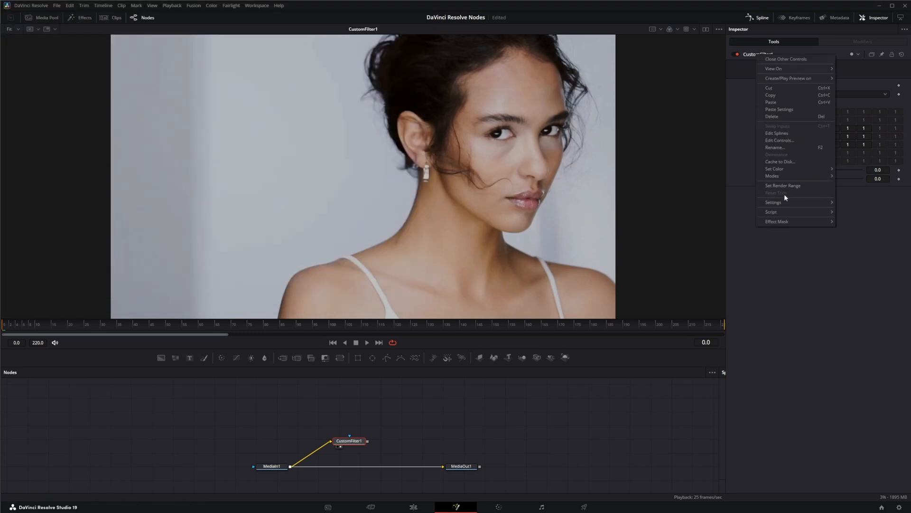
pyautogui.moveTo(859, 163)
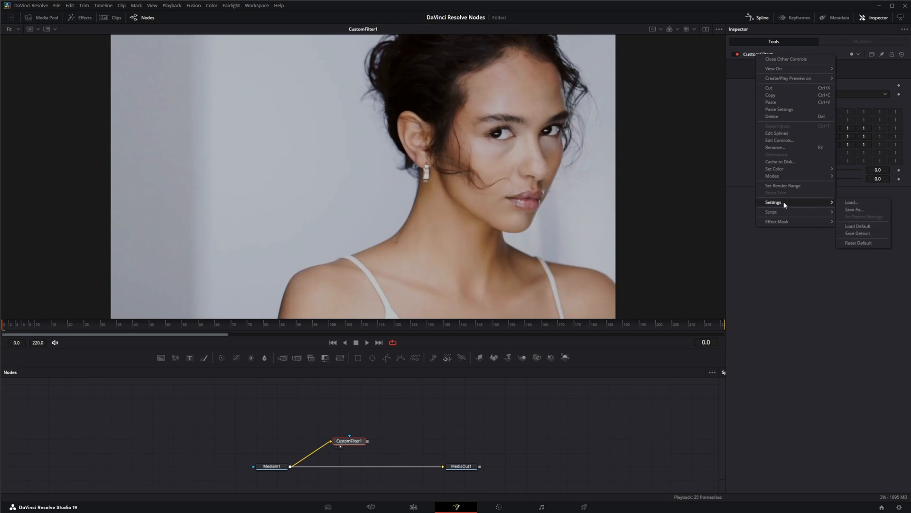
pyautogui.click(854, 209)
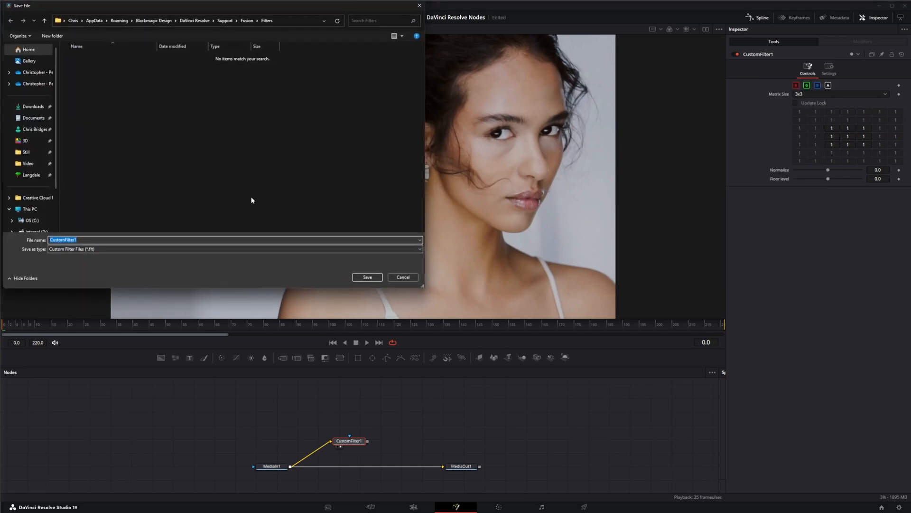
pyautogui.moveTo(709, 63)
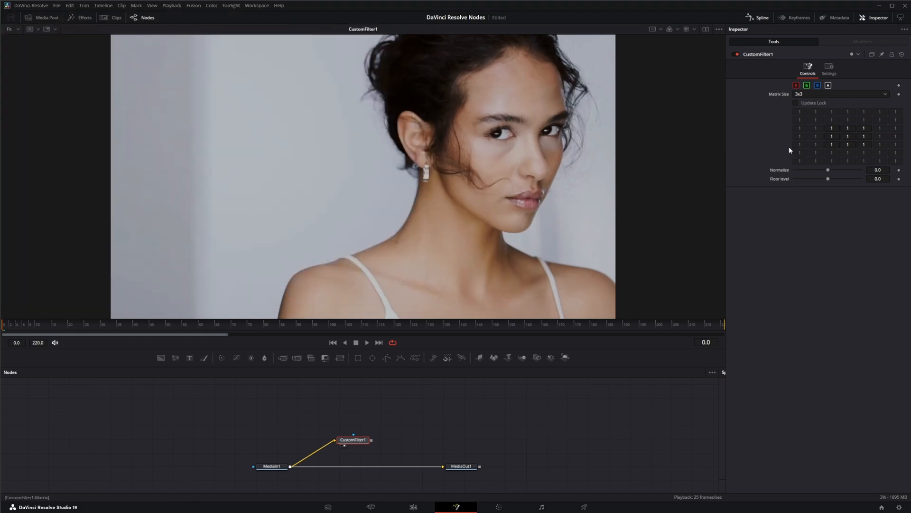
pyautogui.click(796, 85)
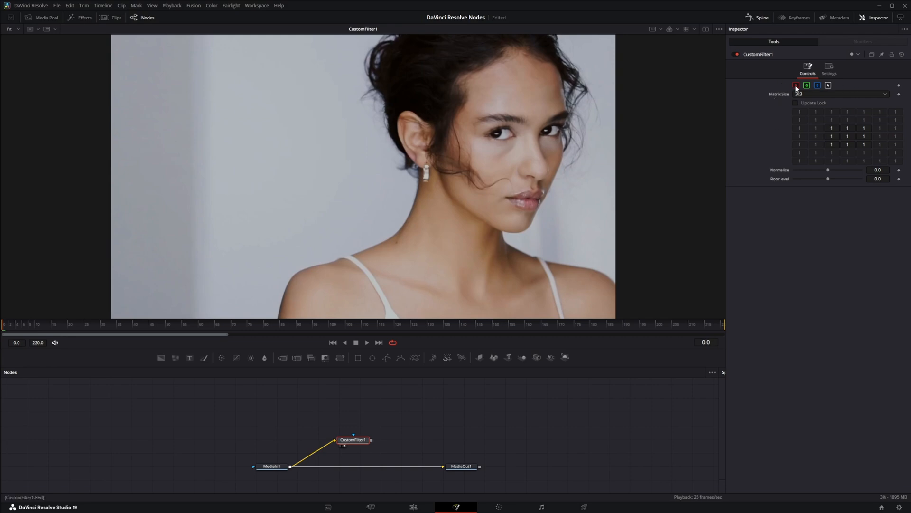
pyautogui.click(828, 85)
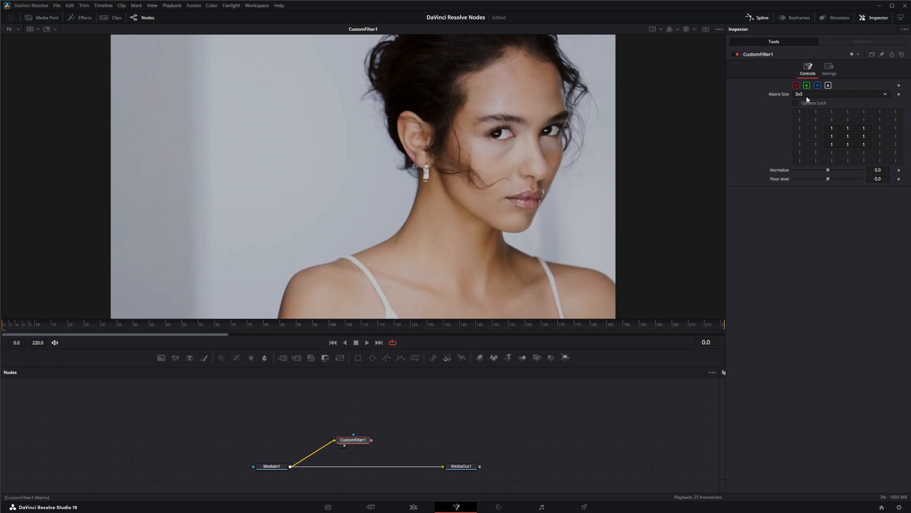
pyautogui.click(839, 94)
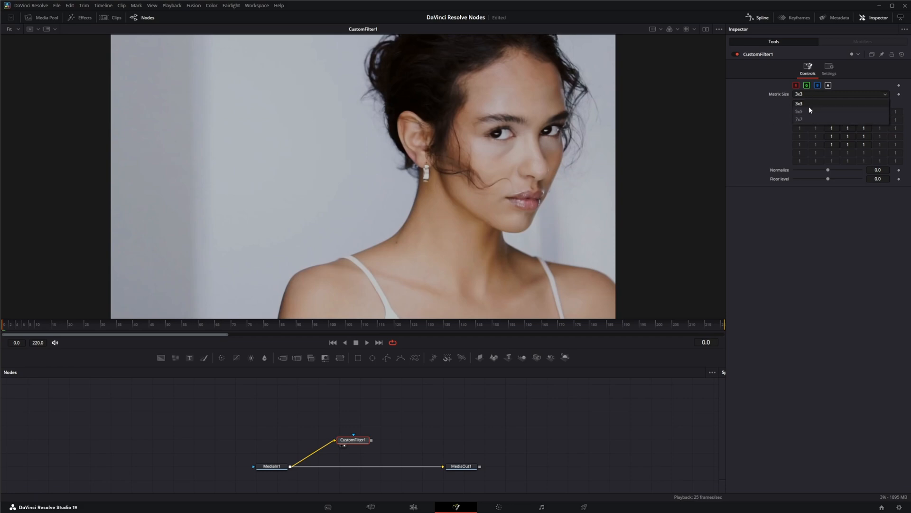
pyautogui.moveTo(807, 111)
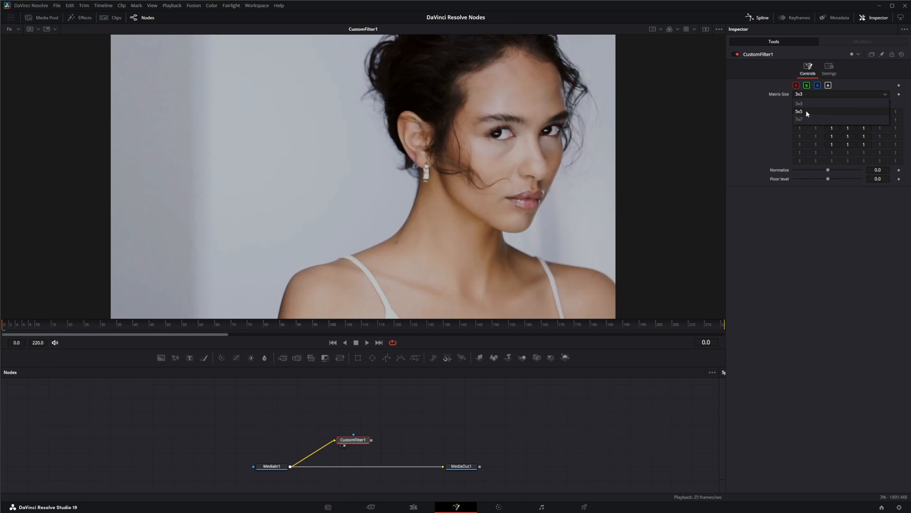
pyautogui.moveTo(805, 120)
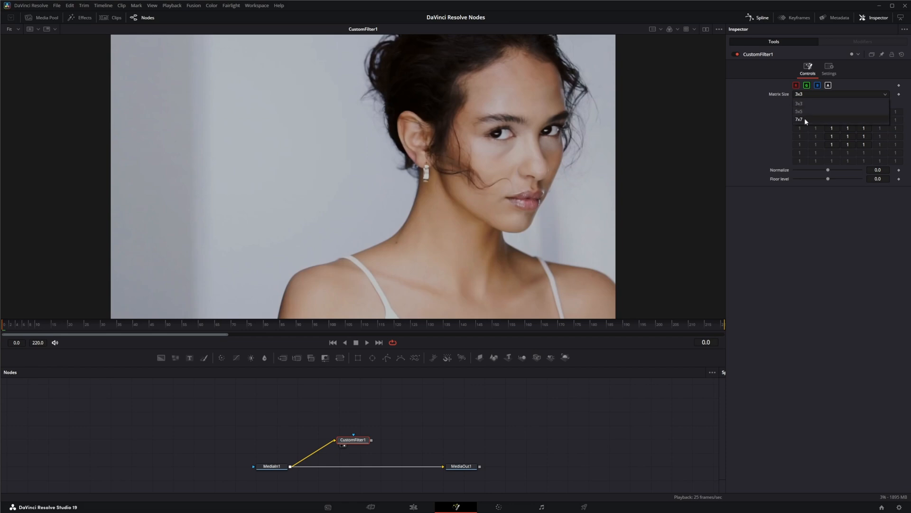
pyautogui.click(800, 119)
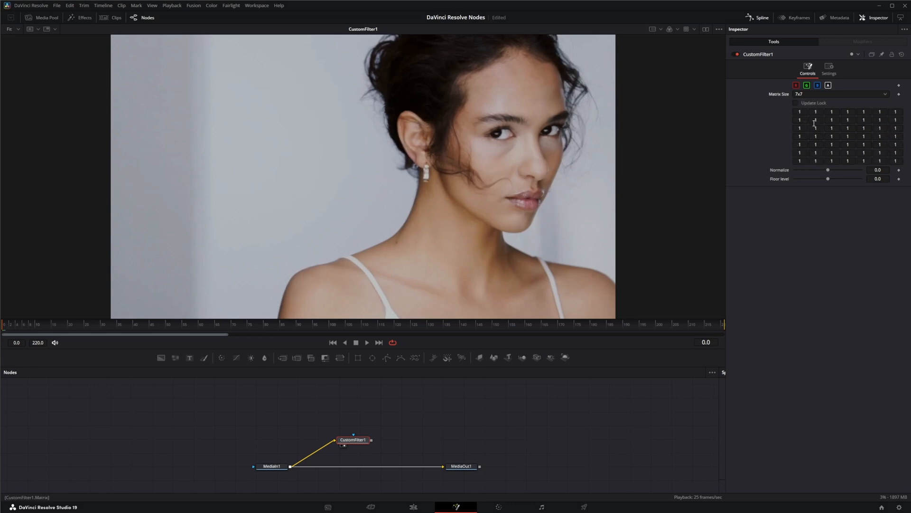
pyautogui.click(839, 93)
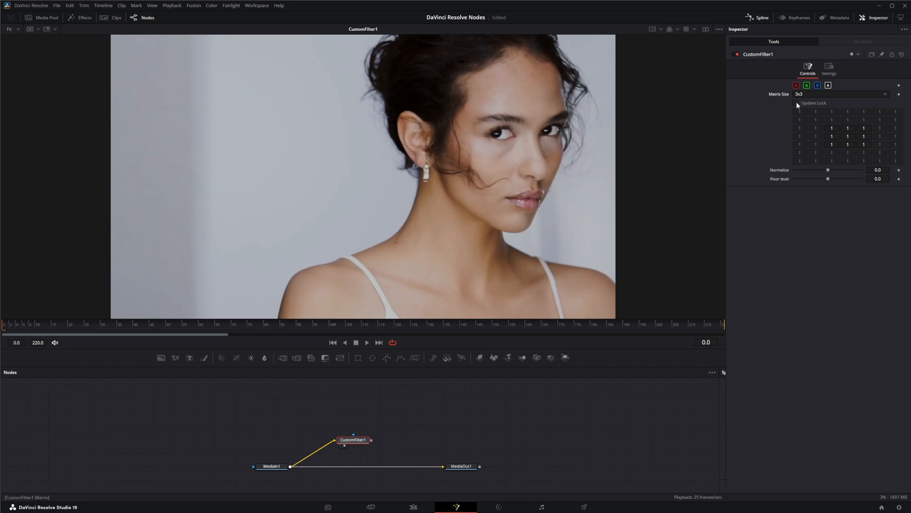
pyautogui.click(795, 103)
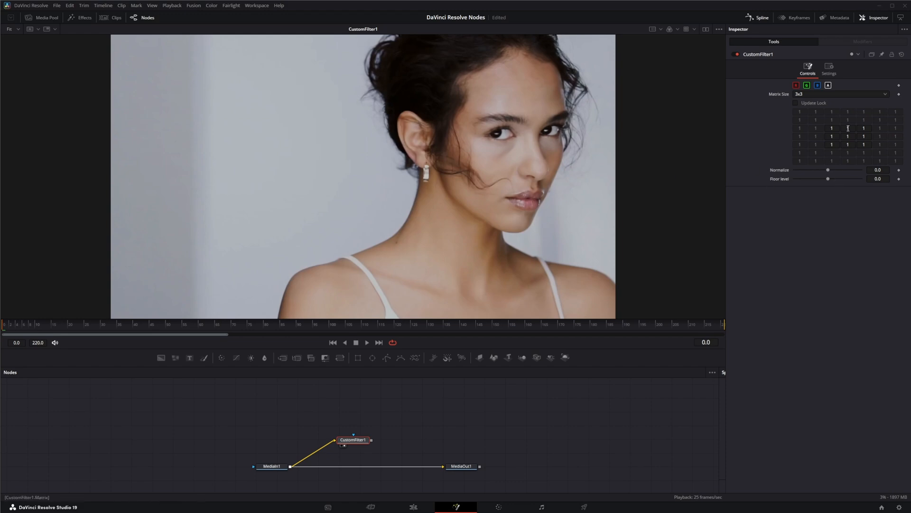
pyautogui.moveTo(845, 144)
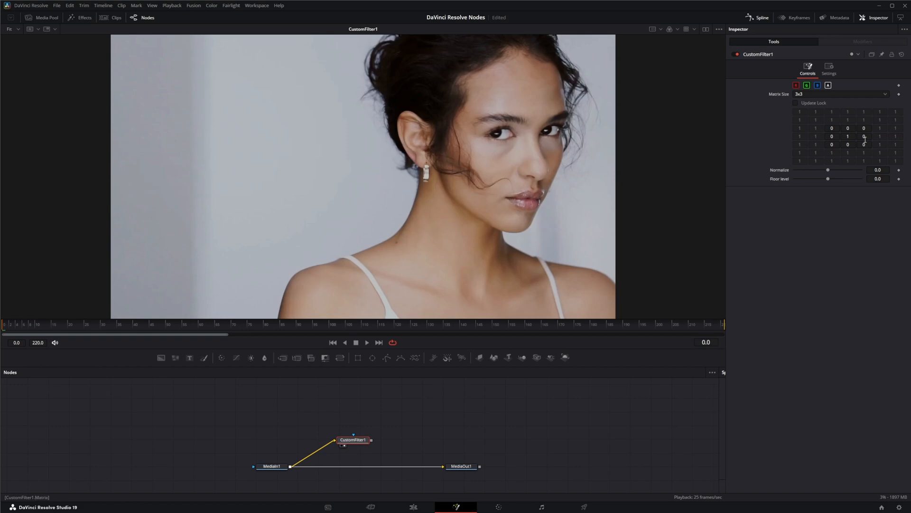
pyautogui.click(831, 128)
pyautogui.write('1')
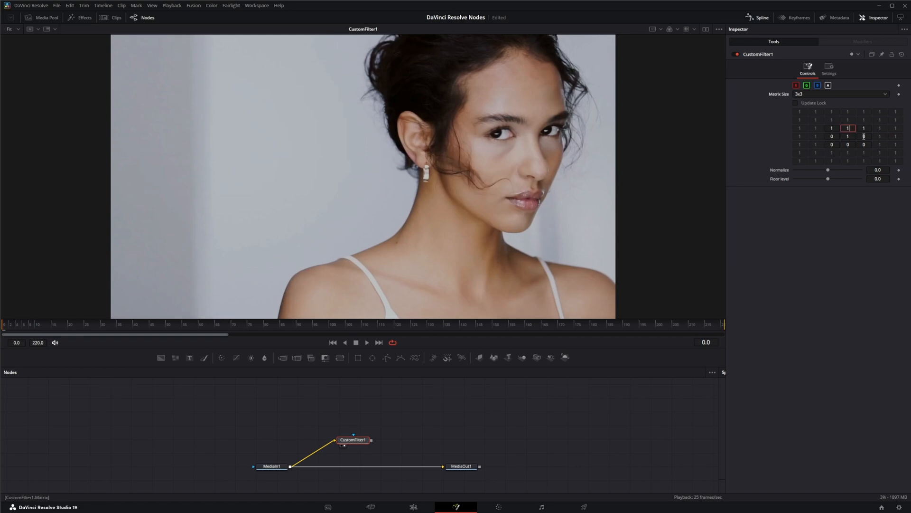
pyautogui.click(848, 144)
pyautogui.write('1')
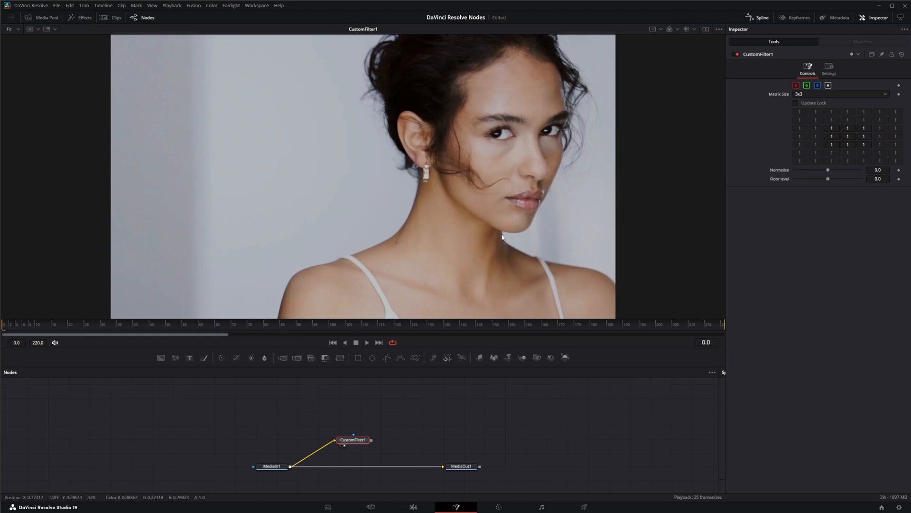
pyautogui.moveTo(802, 230)
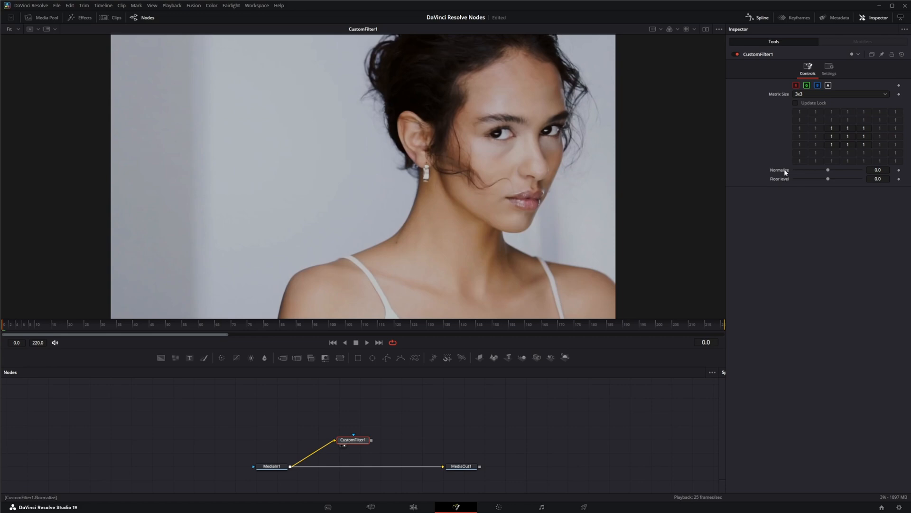
pyautogui.moveTo(828, 174)
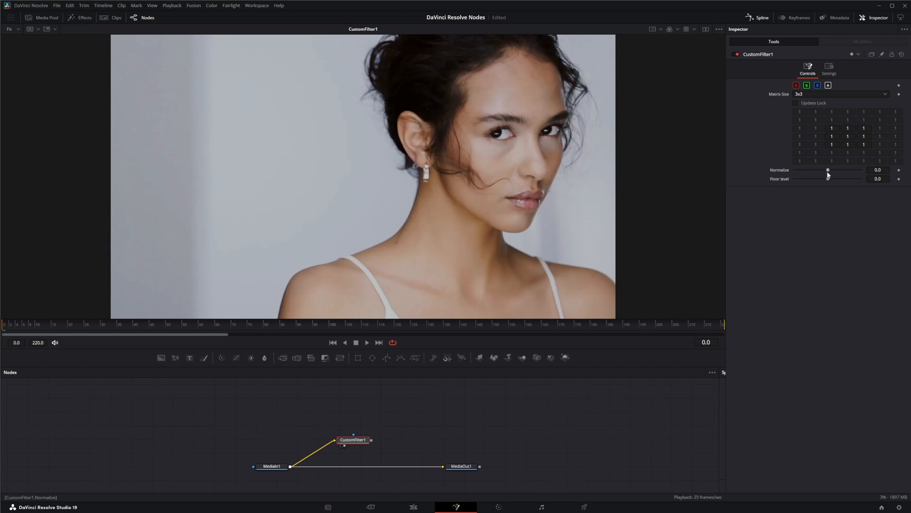
# Try negative and positive Normalize and Floor Level values on the all-ones matrix.
pyautogui.moveTo(827, 170); pyautogui.dragTo(829, 170)
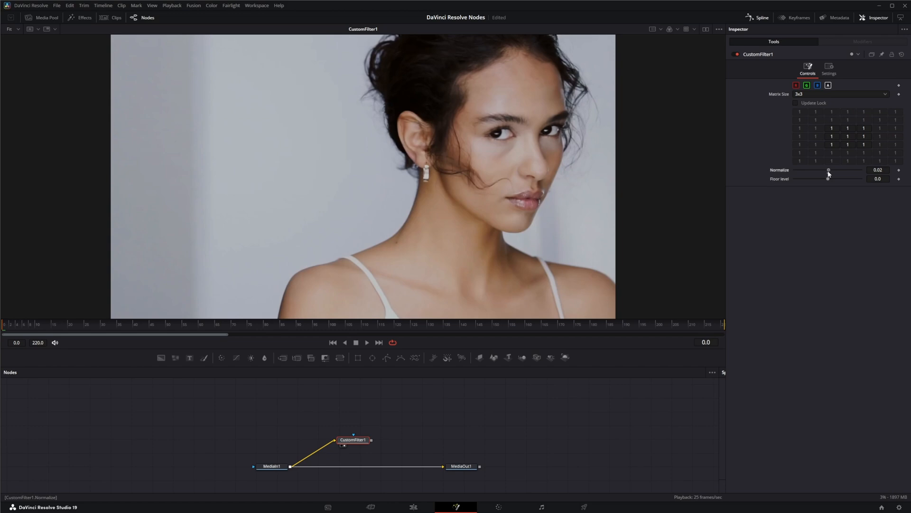
pyautogui.moveTo(829, 169); pyautogui.dragTo(812, 170)
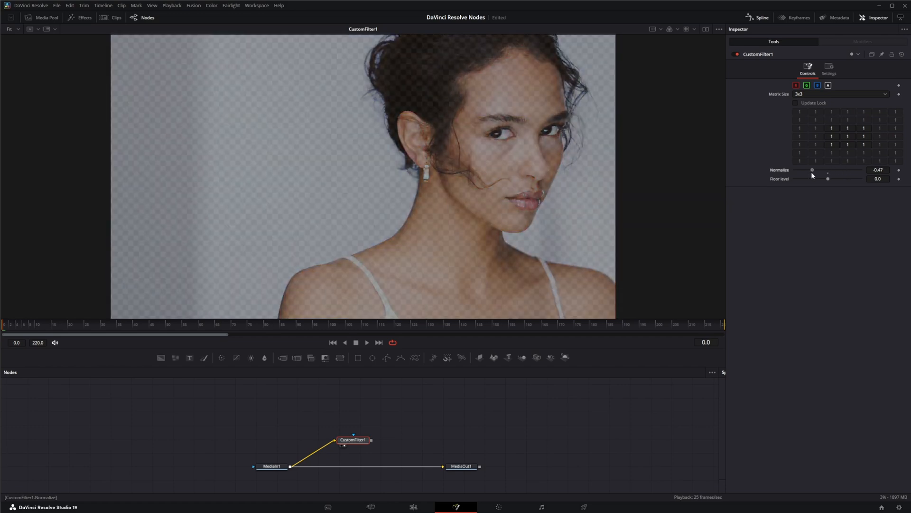
pyautogui.moveTo(812, 170); pyautogui.dragTo(828, 170)
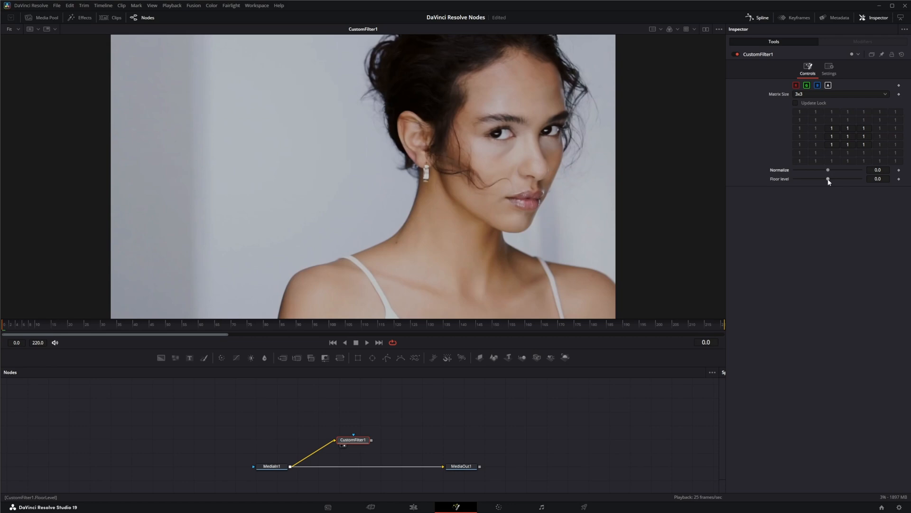
pyautogui.moveTo(827, 179); pyautogui.dragTo(837, 179)
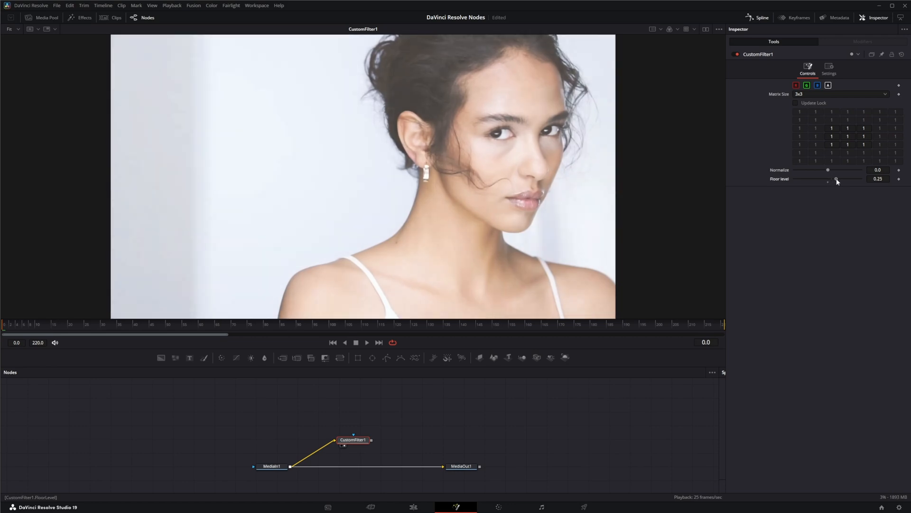
pyautogui.moveTo(828, 178); pyautogui.dragTo(824, 179)
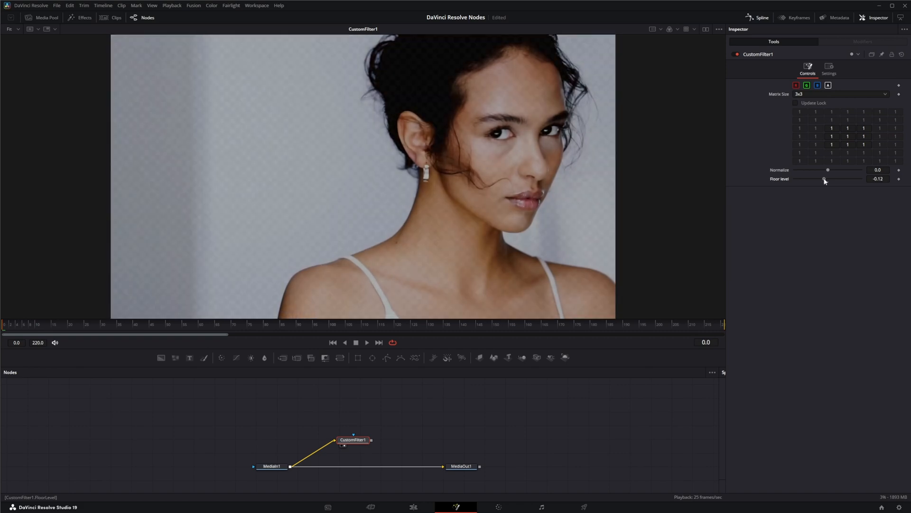
pyautogui.moveTo(824, 178); pyautogui.dragTo(812, 179)
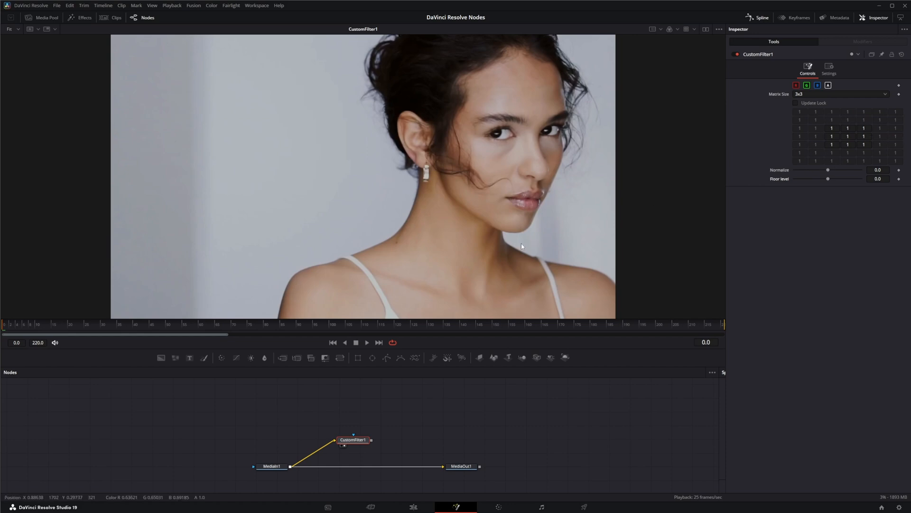
pyautogui.moveTo(460, 186)
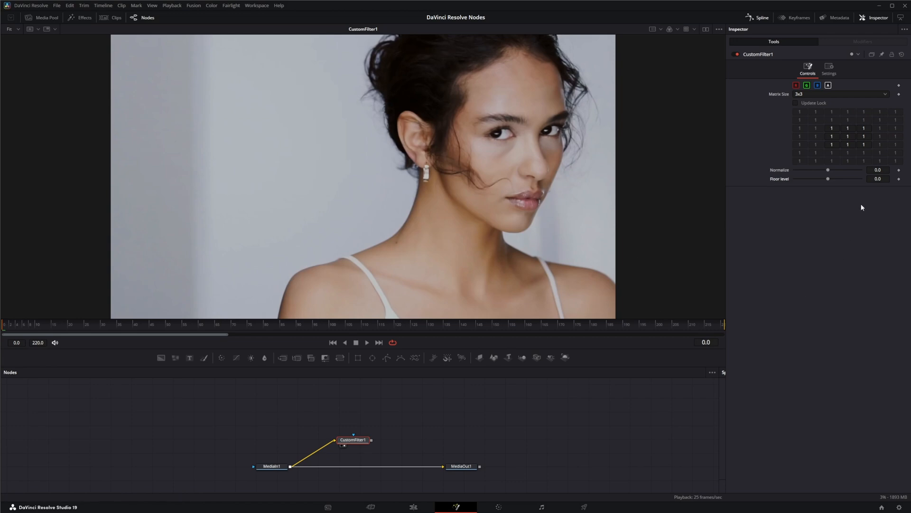
# Enter the -5, 1, 5 diagonal matrix and test Floor Level and Normalize, returning both to 0.
pyautogui.click(831, 128)
pyautogui.write('-5')
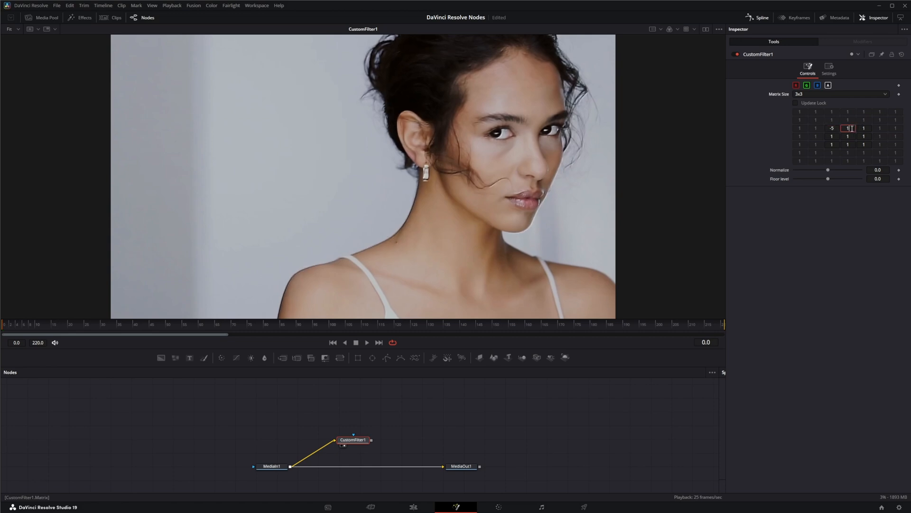
pyautogui.write('0')
pyautogui.click(863, 144)
pyautogui.write('5')
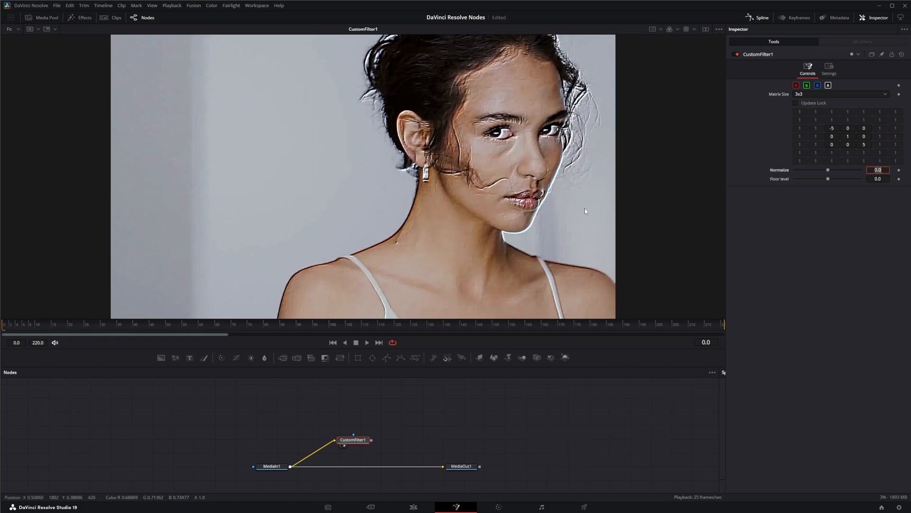
pyautogui.moveTo(828, 178); pyautogui.dragTo(827, 179)
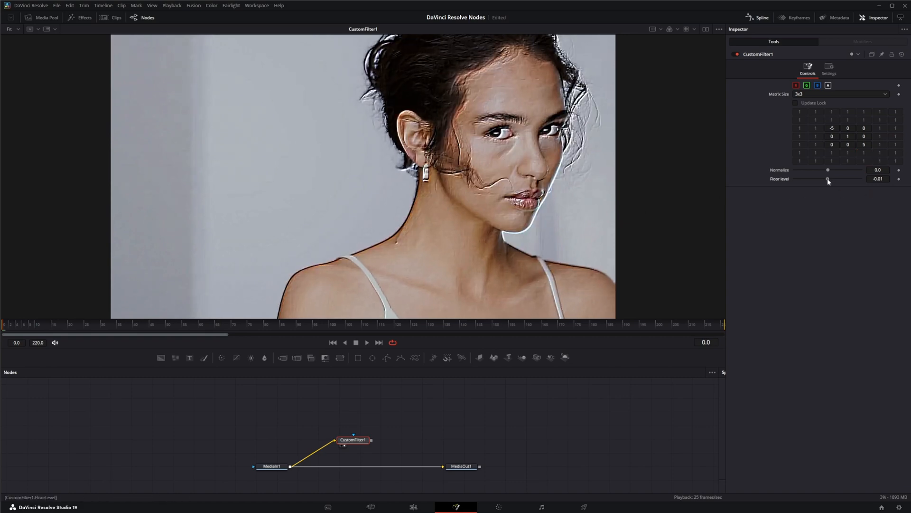
pyautogui.moveTo(824, 178); pyautogui.dragTo(831, 178)
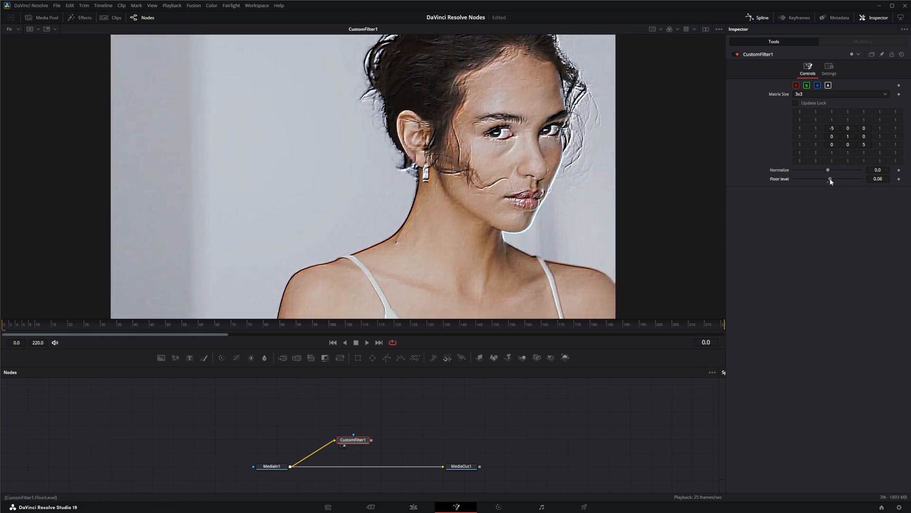
pyautogui.moveTo(828, 170); pyautogui.dragTo(810, 170)
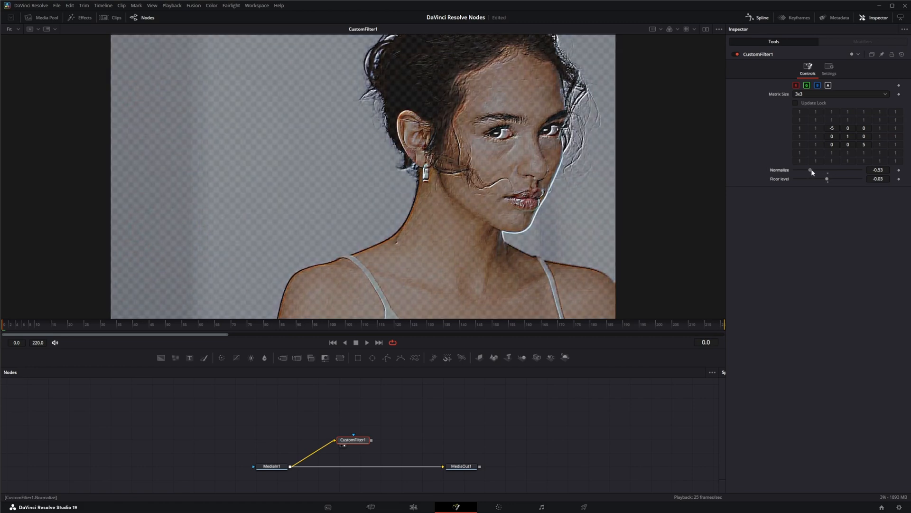
pyautogui.moveTo(810, 170); pyautogui.dragTo(830, 170)
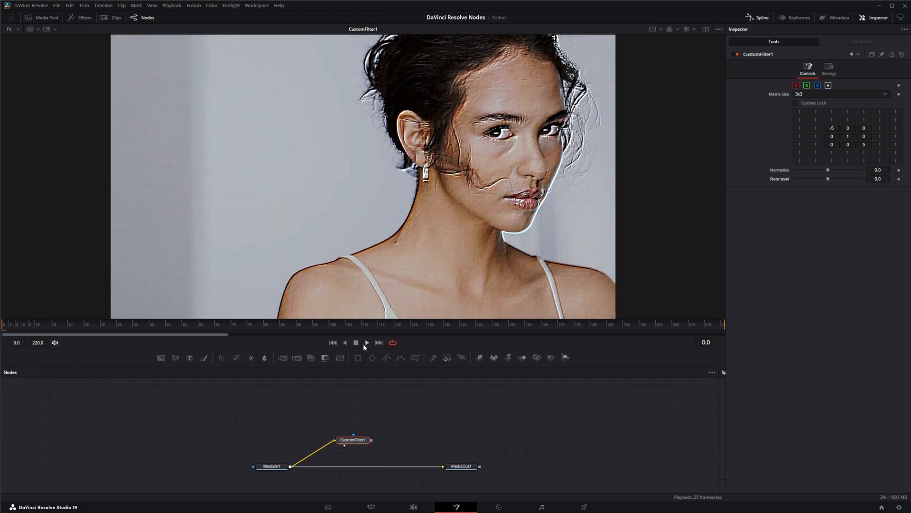
# Play the clip to review the embossed edges, stopping at the start frame.
pyautogui.click(366, 343)
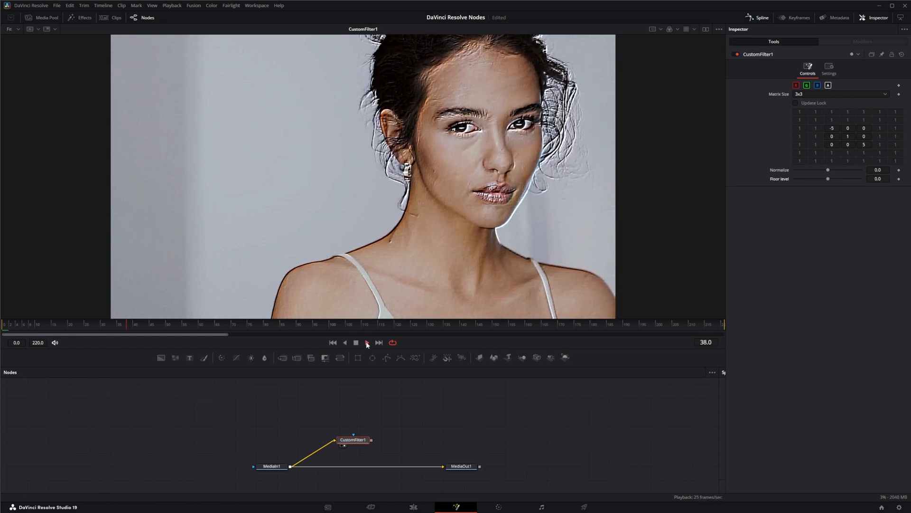
pyautogui.click(366, 343)
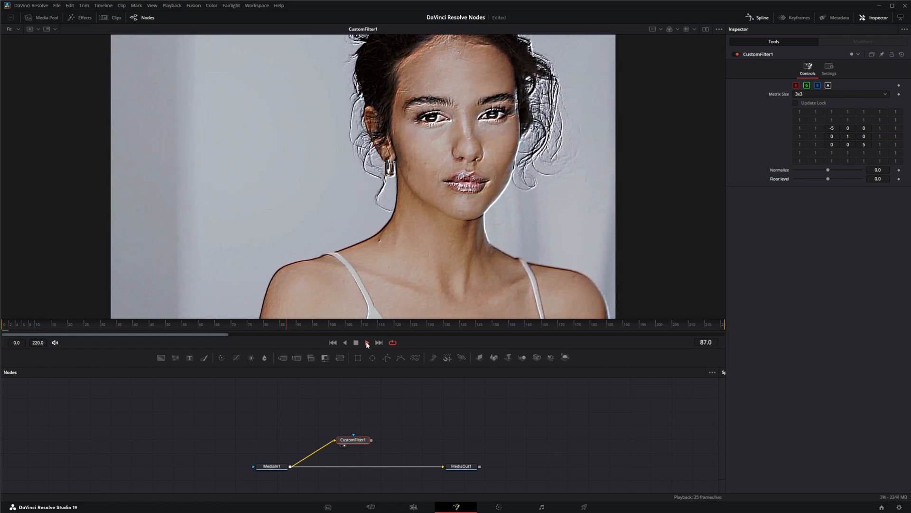
pyautogui.click(367, 343)
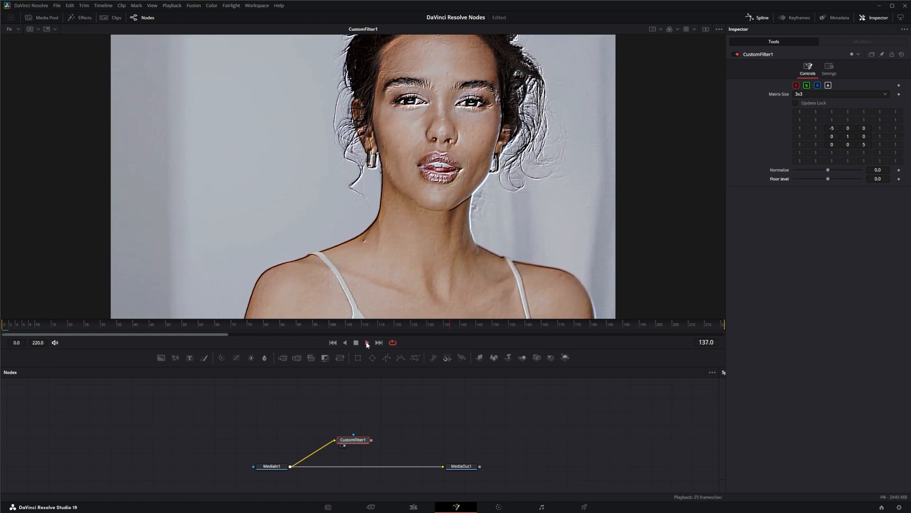
pyautogui.click(366, 342)
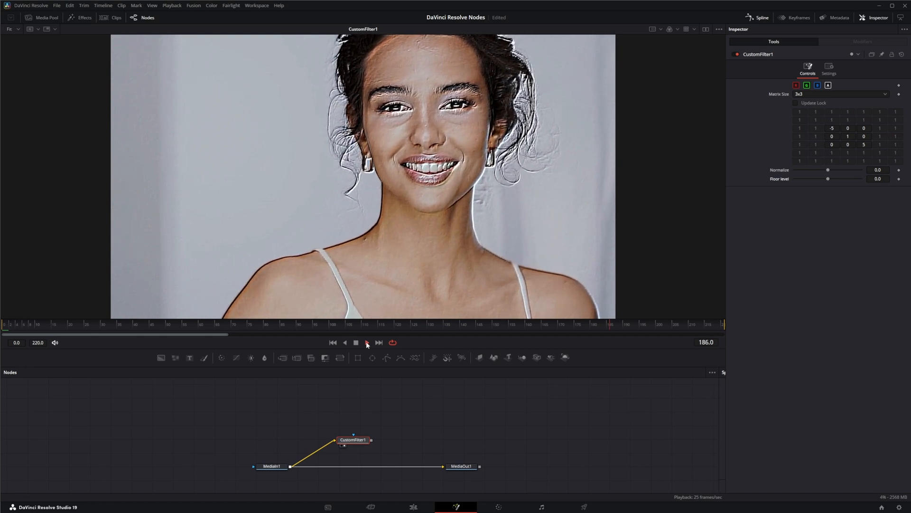
pyautogui.click(367, 342)
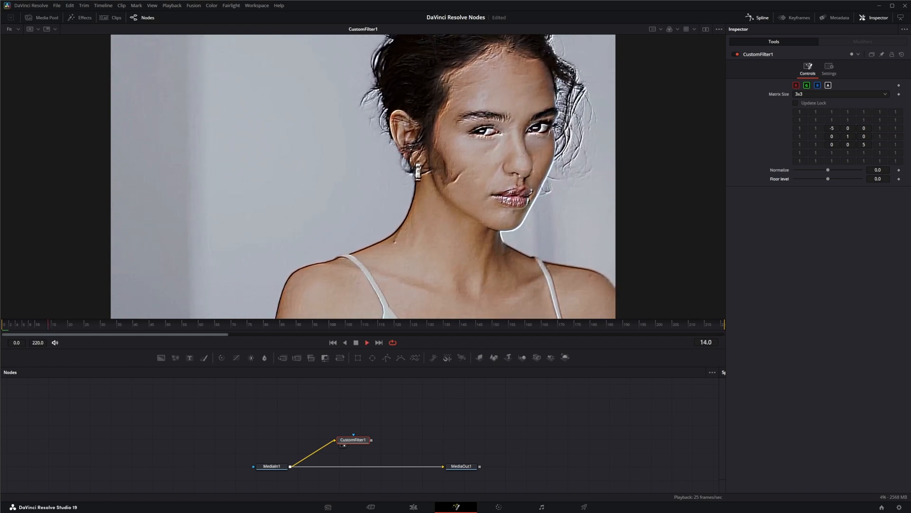
pyautogui.click(367, 342)
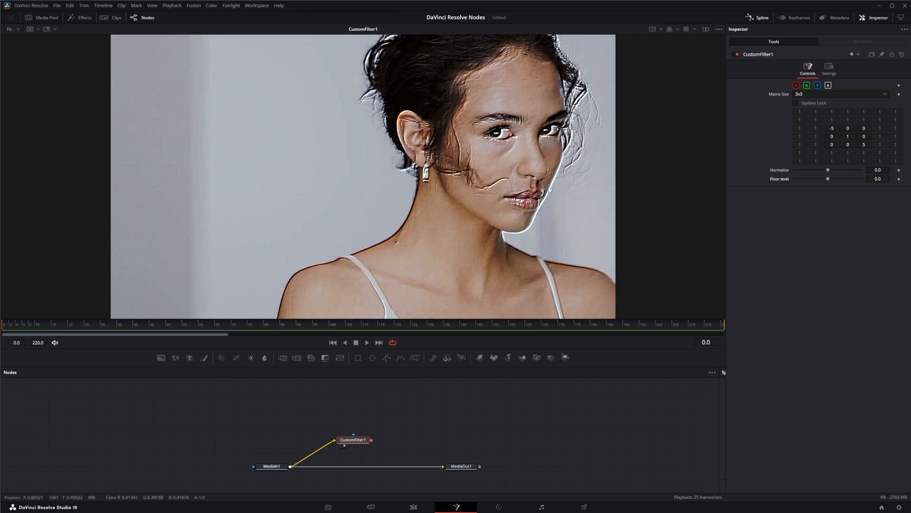
pyautogui.moveTo(550, 189)
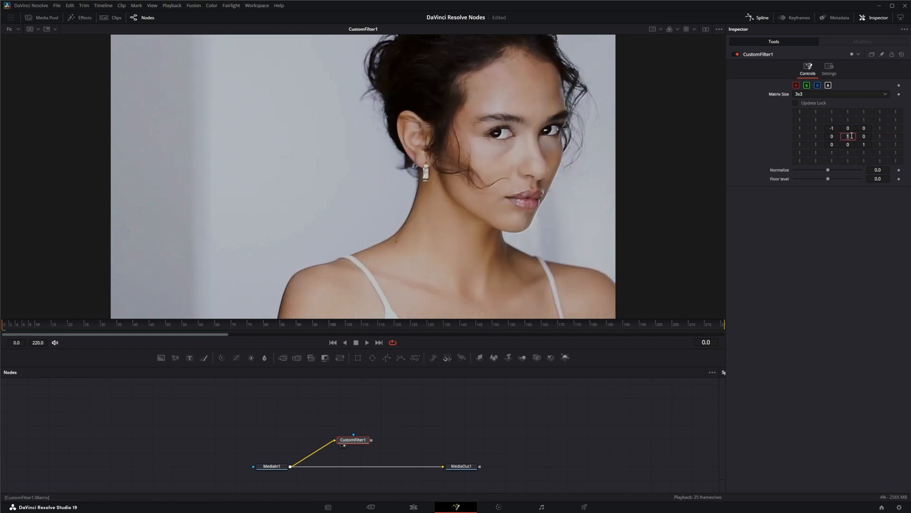
# Set the matrix diagonal to -1, 0, 1, then raise Normalize to 0.8 and Floor Level to 0.81.
pyautogui.write('0')
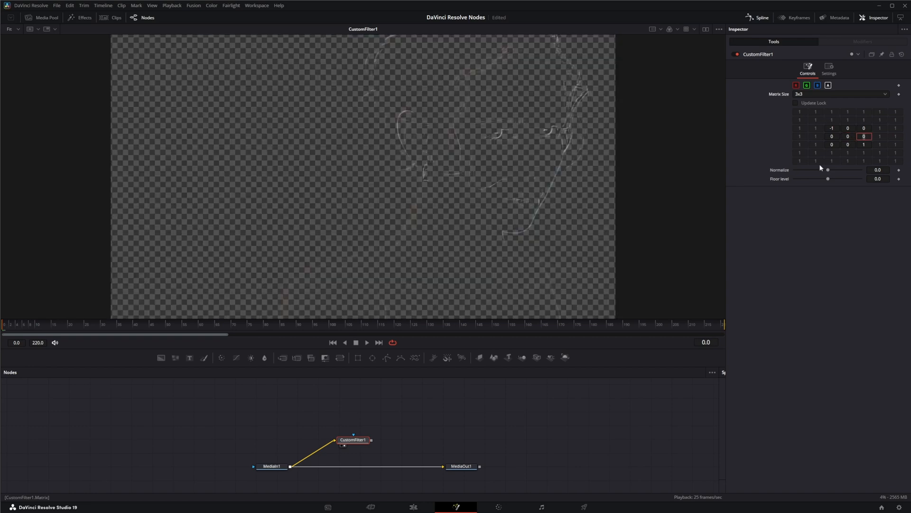
pyautogui.moveTo(826, 169); pyautogui.dragTo(832, 169)
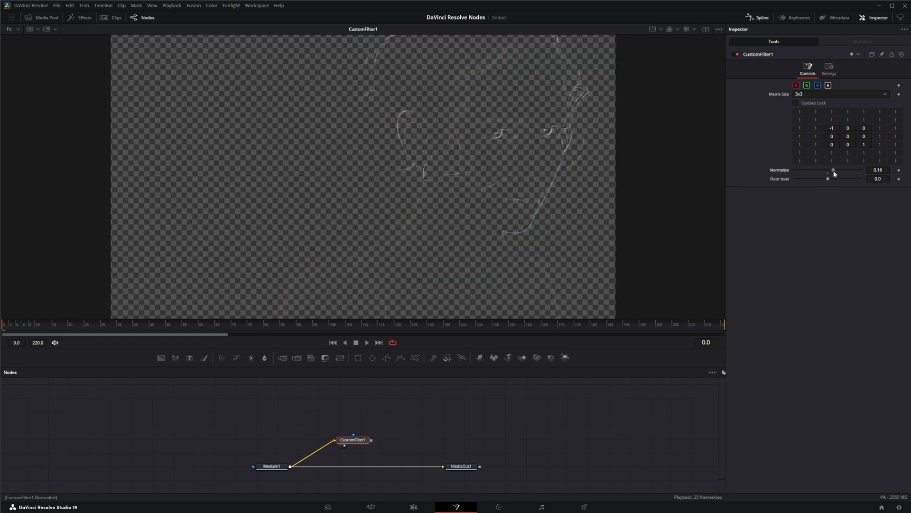
pyautogui.moveTo(828, 179); pyautogui.dragTo(831, 179)
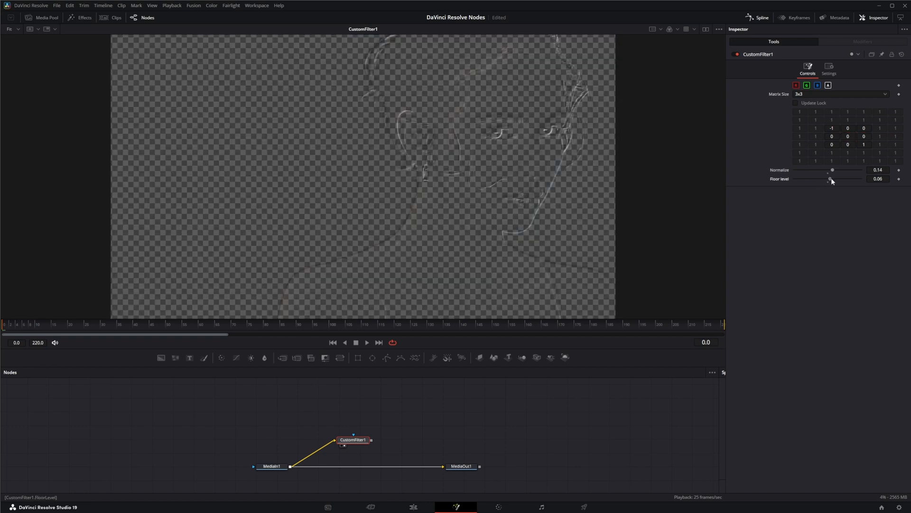
pyautogui.moveTo(831, 179); pyautogui.dragTo(844, 179)
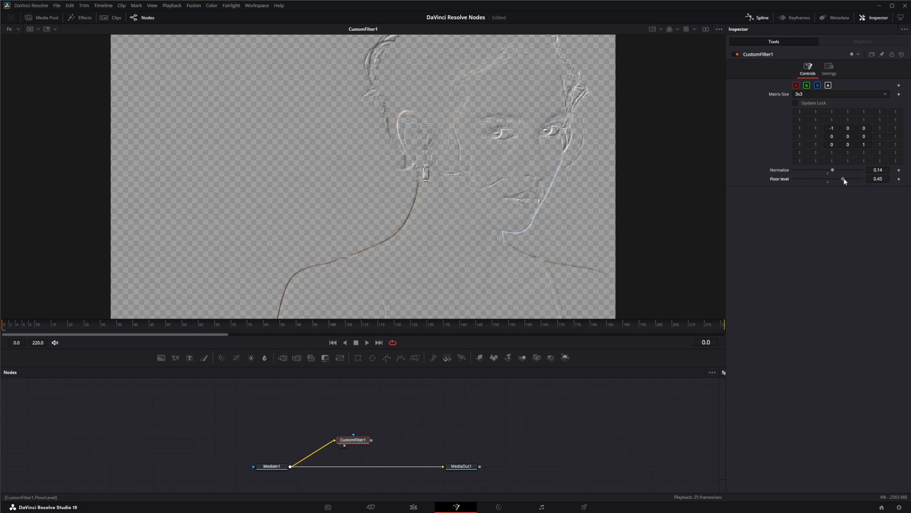
pyautogui.moveTo(842, 179); pyautogui.dragTo(846, 179)
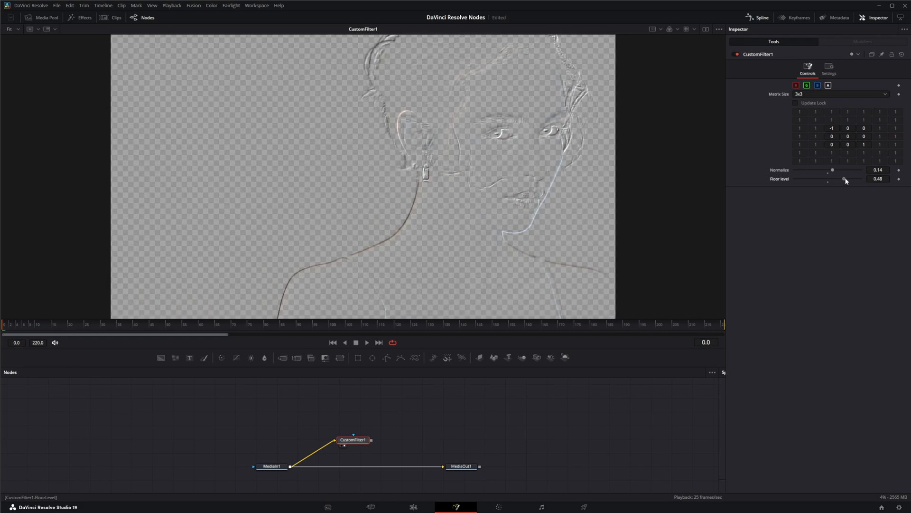
pyautogui.moveTo(844, 179); pyautogui.dragTo(854, 179)
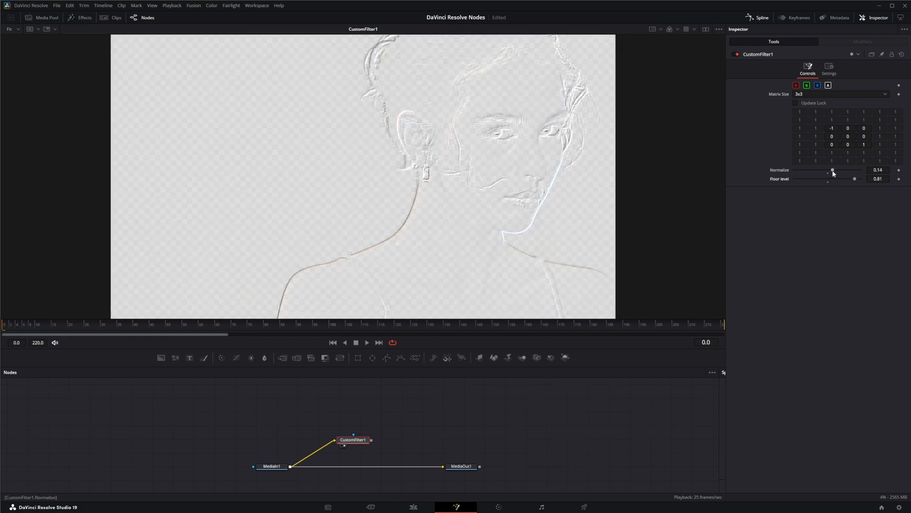
pyautogui.moveTo(832, 170); pyautogui.dragTo(854, 170)
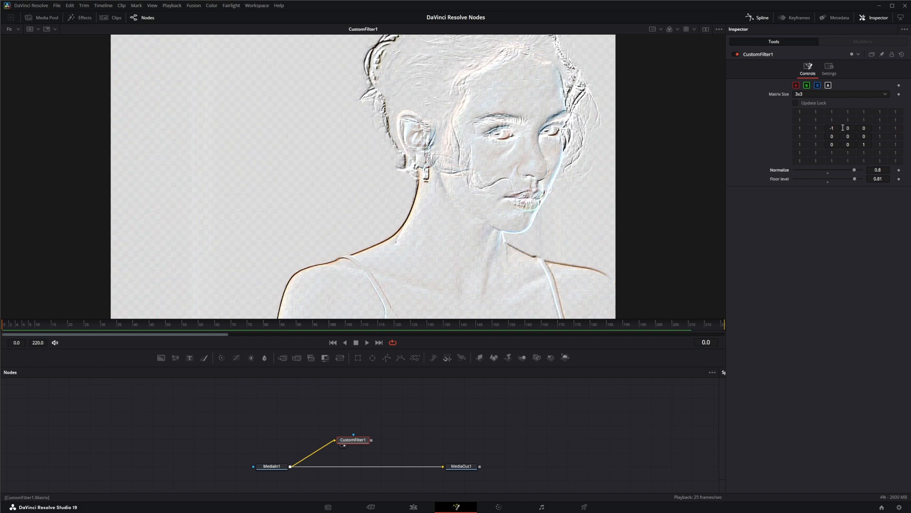
# Enter 3 and -3 in the filter matrix's diagonal corner cells.
pyautogui.click(831, 127)
pyautogui.write('3')
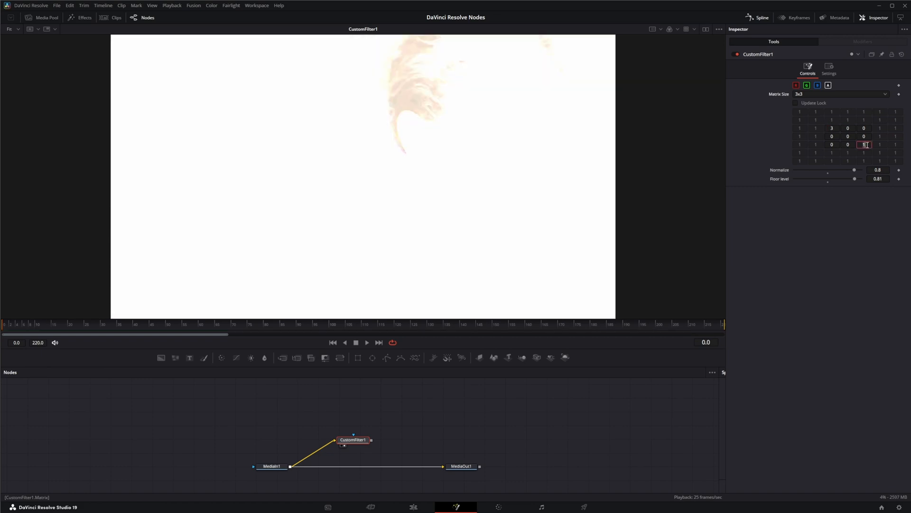
pyautogui.write('-3')
pyautogui.write('bi')
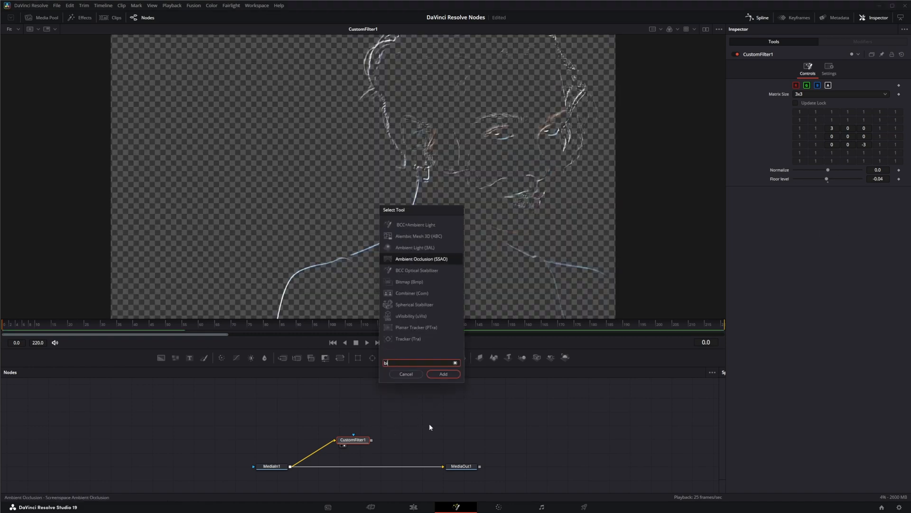
# Place Bitmap1 to the right of CustomFilter1 and feed the filter output into it.
pyautogui.click(442, 373)
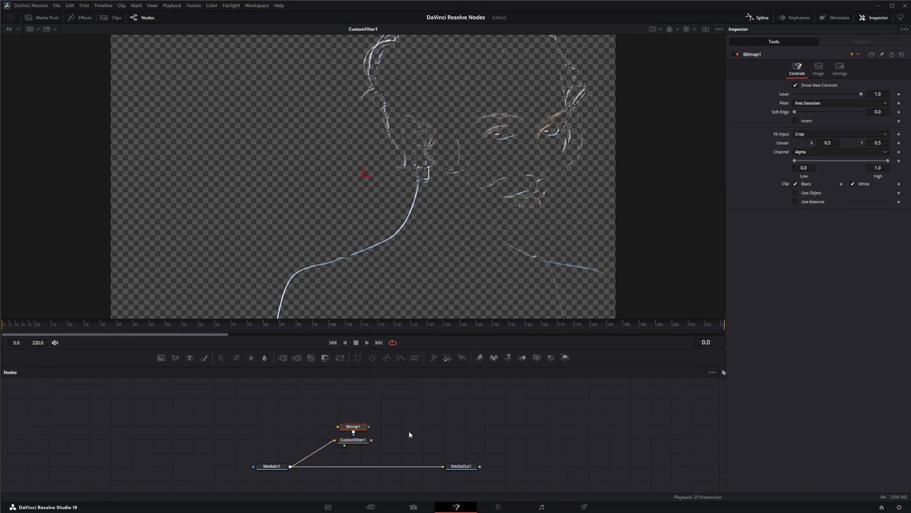
pyautogui.moveTo(353, 427); pyautogui.dragTo(413, 437)
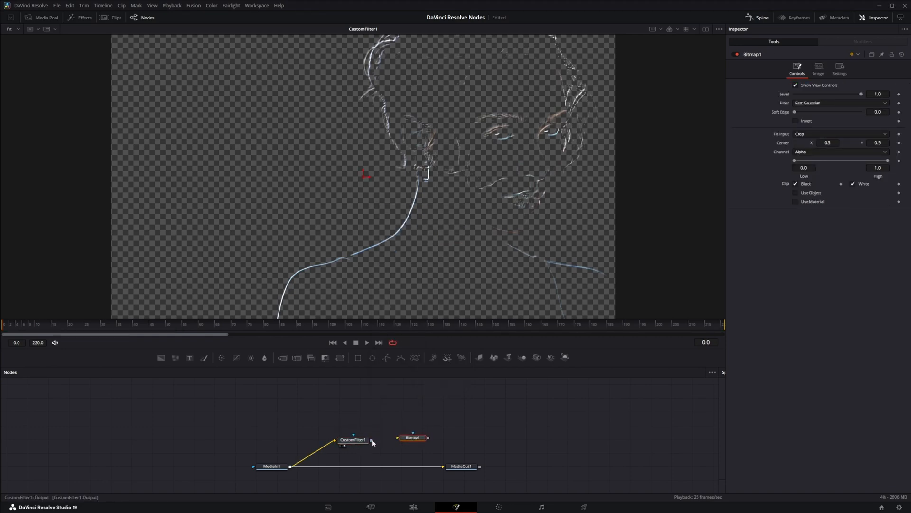
pyautogui.click(414, 437)
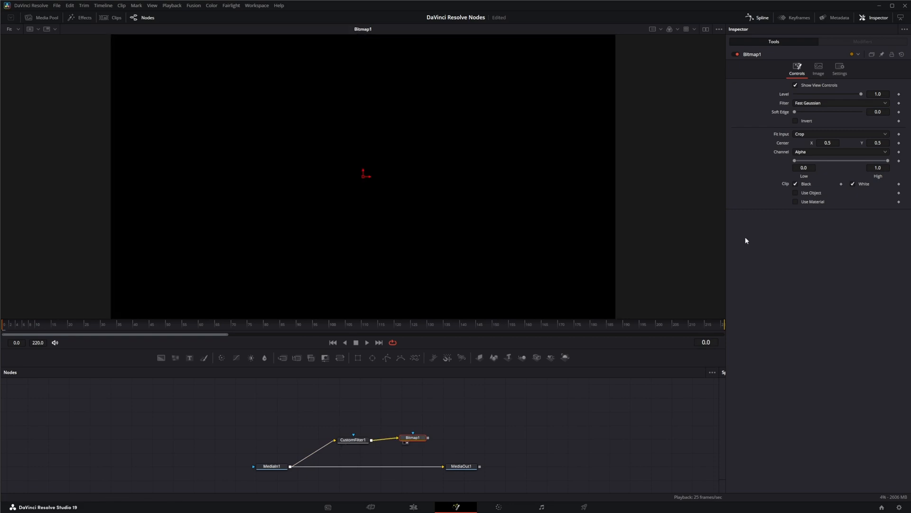
# Set Bitmap1 Channel to Luminance, Low 0.04 and High 0.62, then stop playback.
pyautogui.click(840, 152)
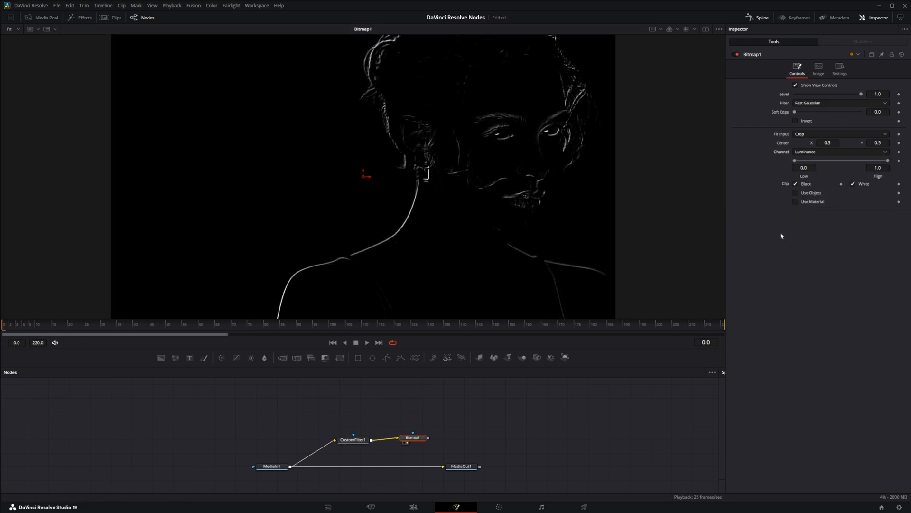
pyautogui.moveTo(794, 161); pyautogui.dragTo(799, 161)
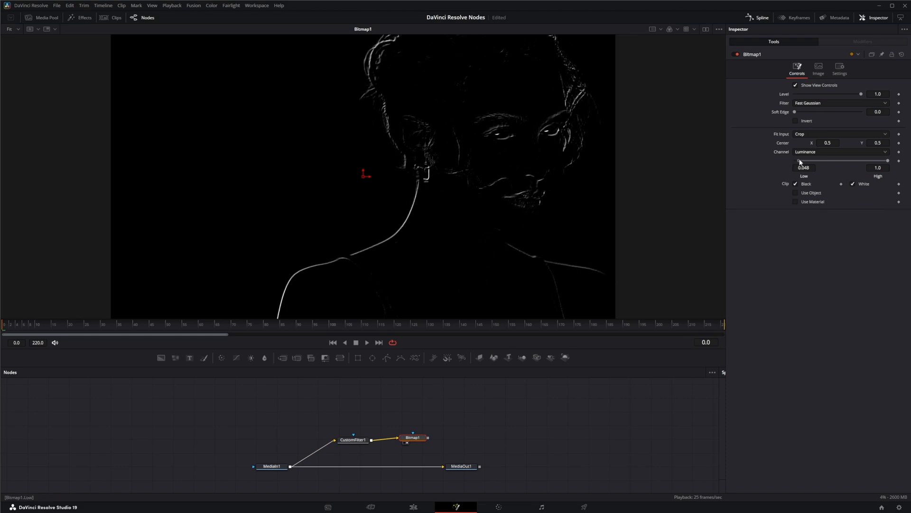
pyautogui.moveTo(887, 161); pyautogui.dragTo(880, 161)
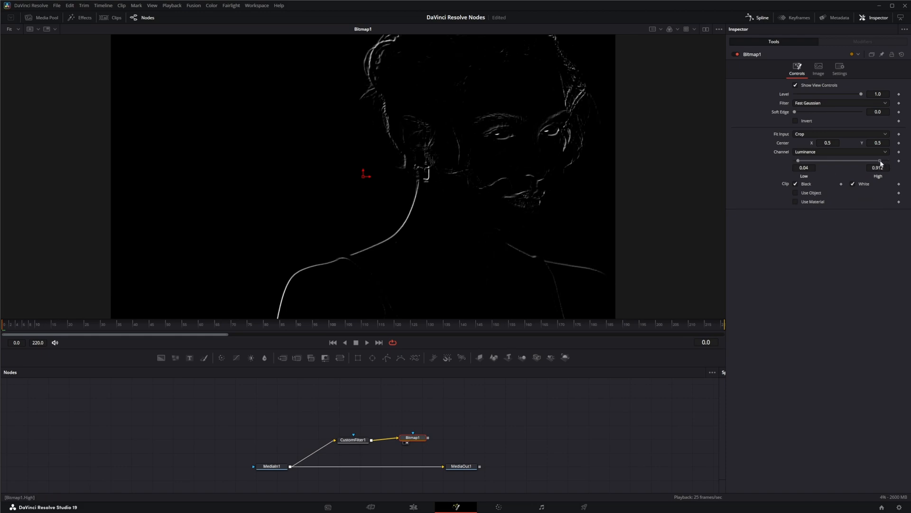
pyautogui.moveTo(880, 161); pyautogui.dragTo(862, 161)
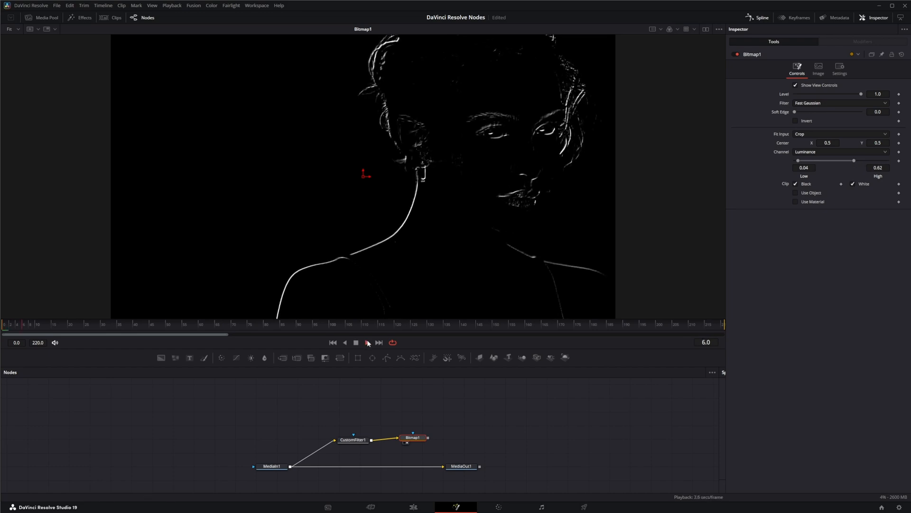
pyautogui.click(367, 342)
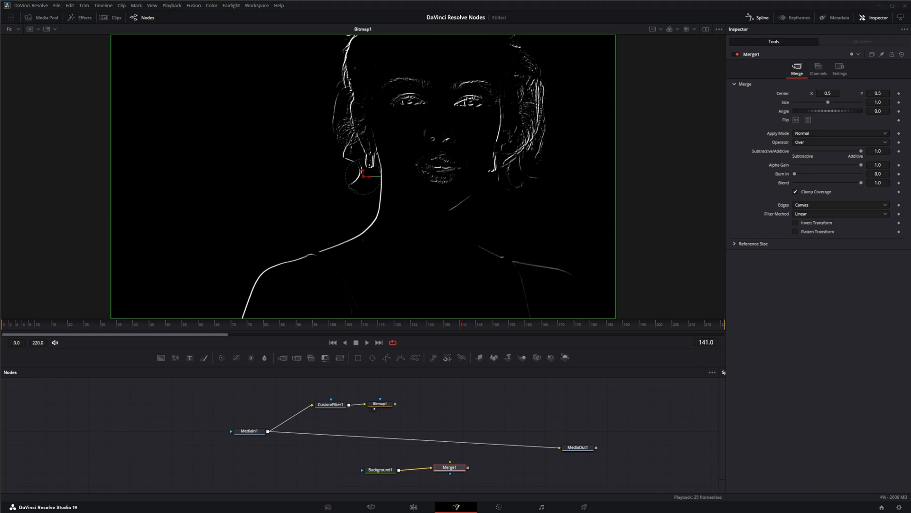
# Connect Bitmap1's edge matte to the second clip's mask and play the composite to check outlines.
pyautogui.click(434, 412)
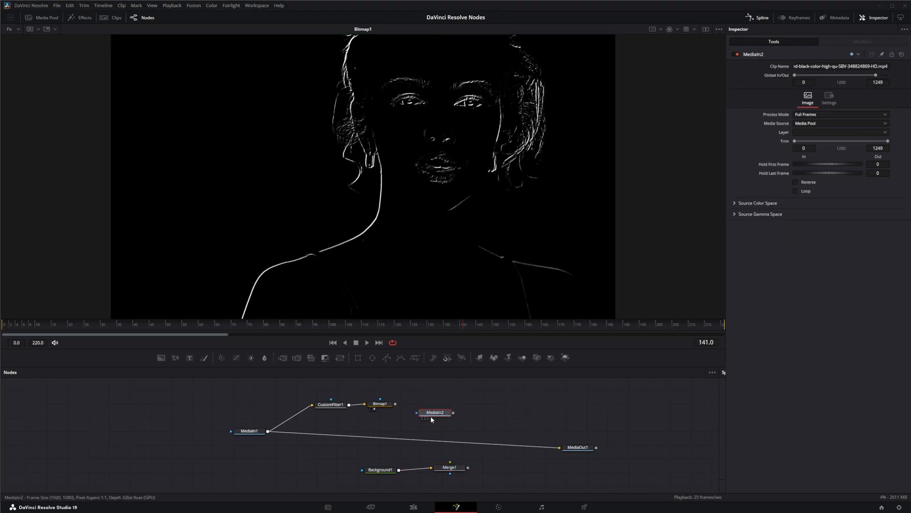
pyautogui.moveTo(434, 412); pyautogui.dragTo(442, 412)
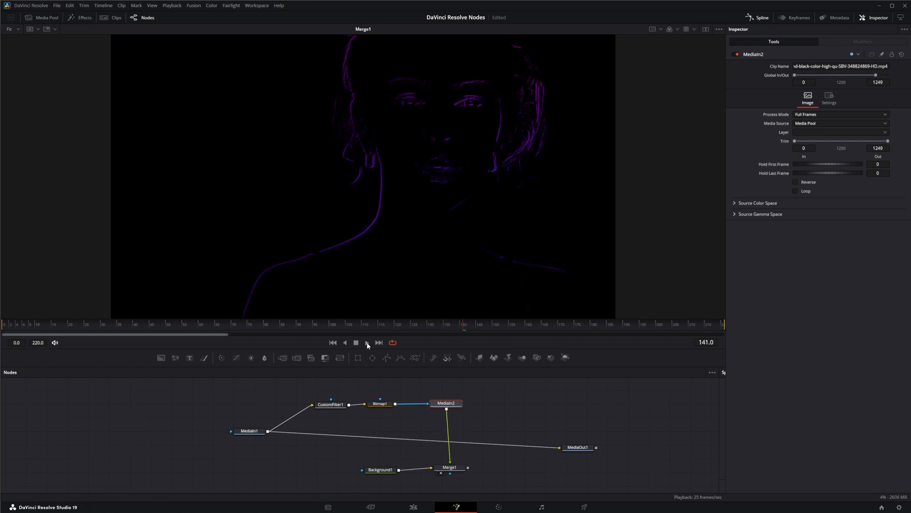
pyautogui.click(367, 342)
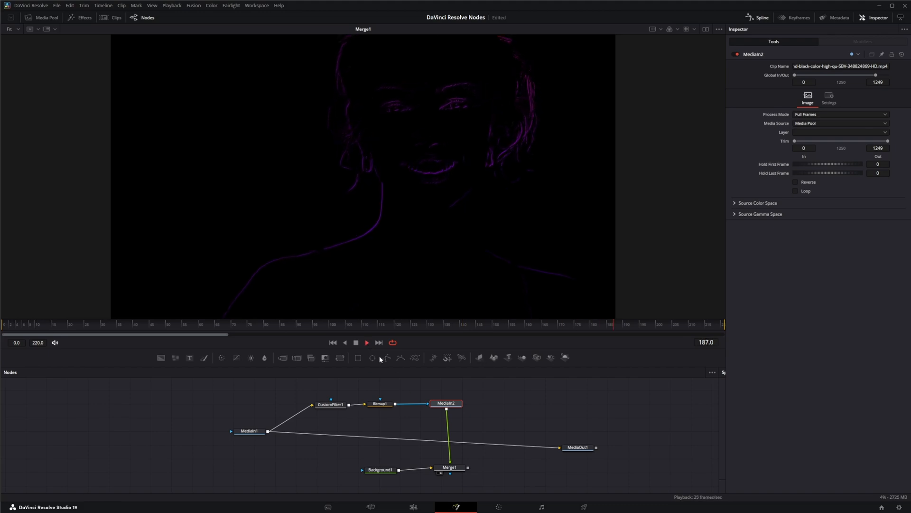
pyautogui.click(356, 343)
pyautogui.write('bi')
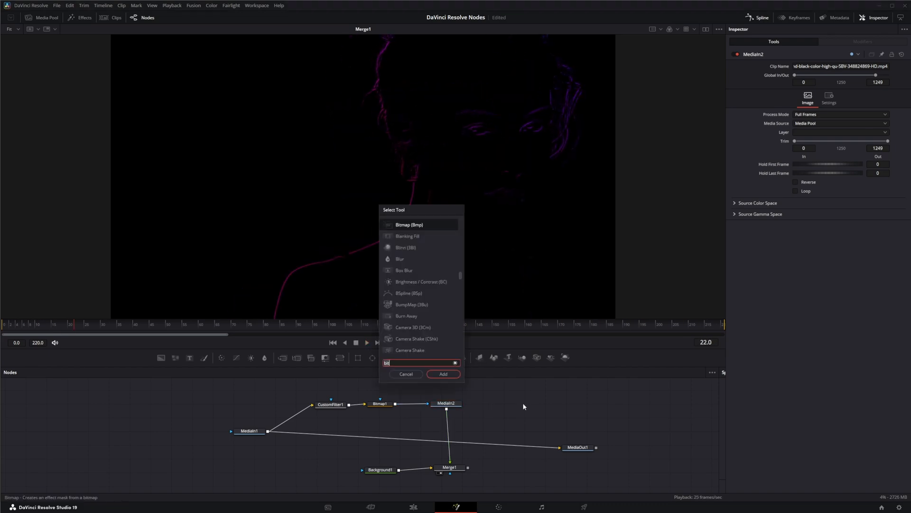
# Add a Glow node from the 'glo' search and insert it between MediaIn2 and Merge1.
pyautogui.write('glo')
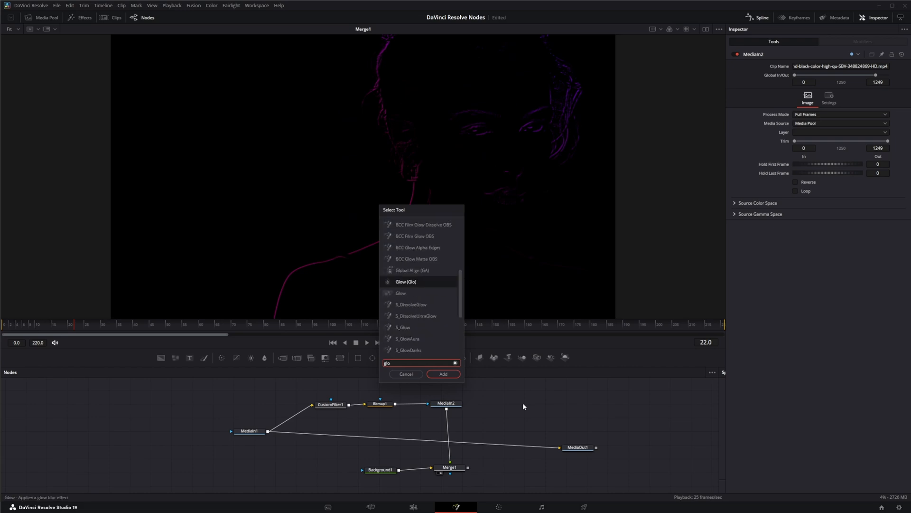
pyautogui.click(443, 374)
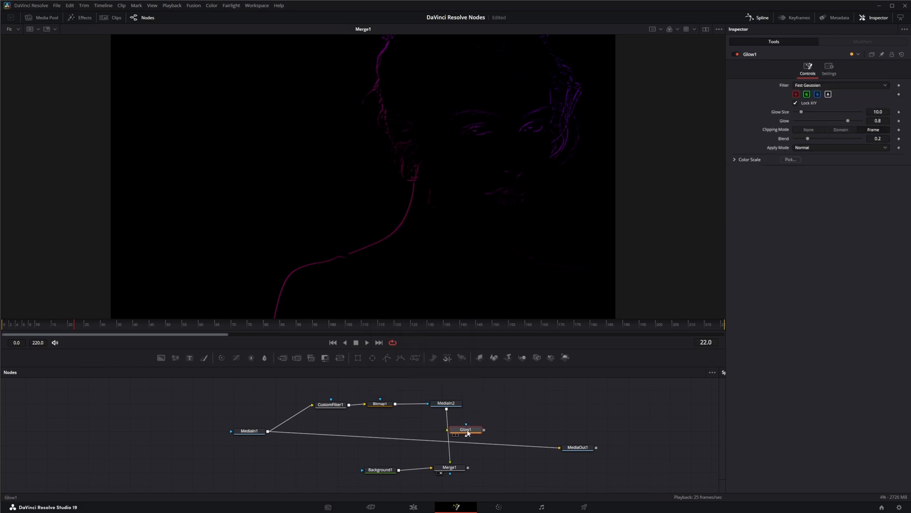
pyautogui.moveTo(466, 429); pyautogui.dragTo(447, 429)
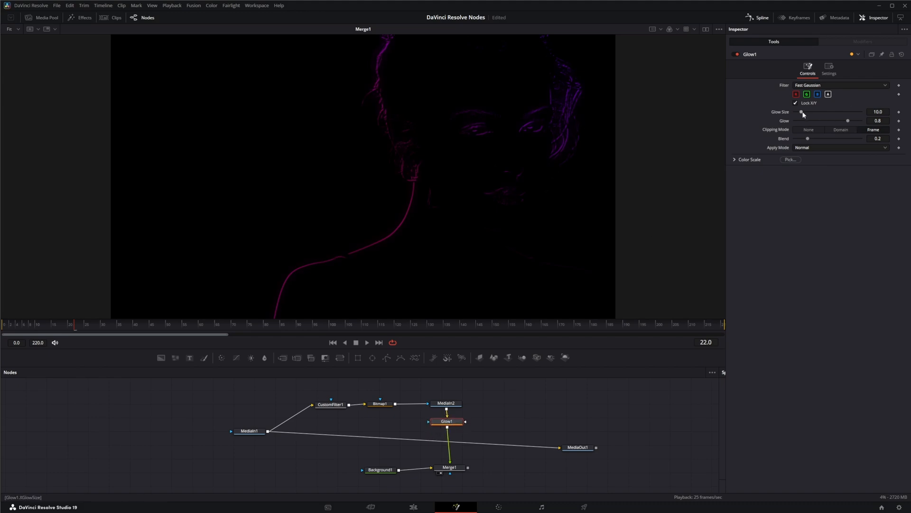
# Set Glow Size to 0 and lower Glow to about 0.66.
pyautogui.moveTo(804, 112); pyautogui.dragTo(795, 112)
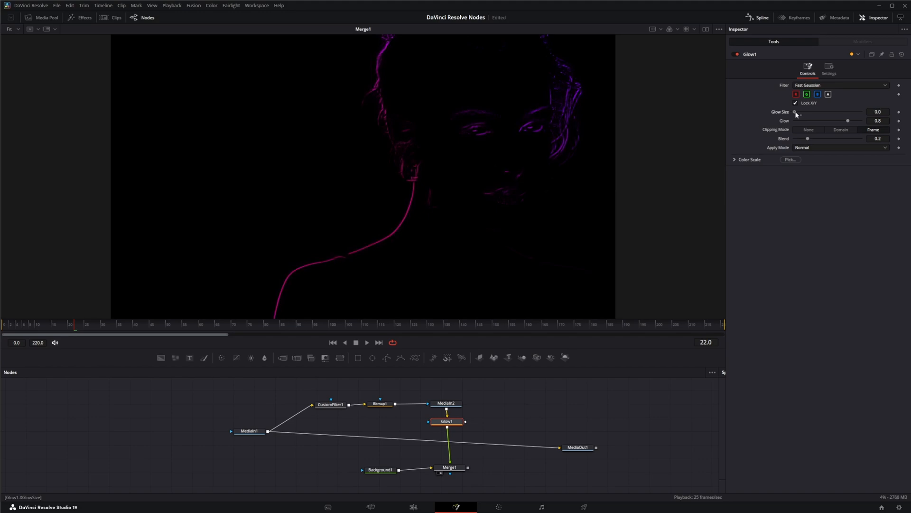
pyautogui.moveTo(848, 120); pyautogui.dragTo(831, 120)
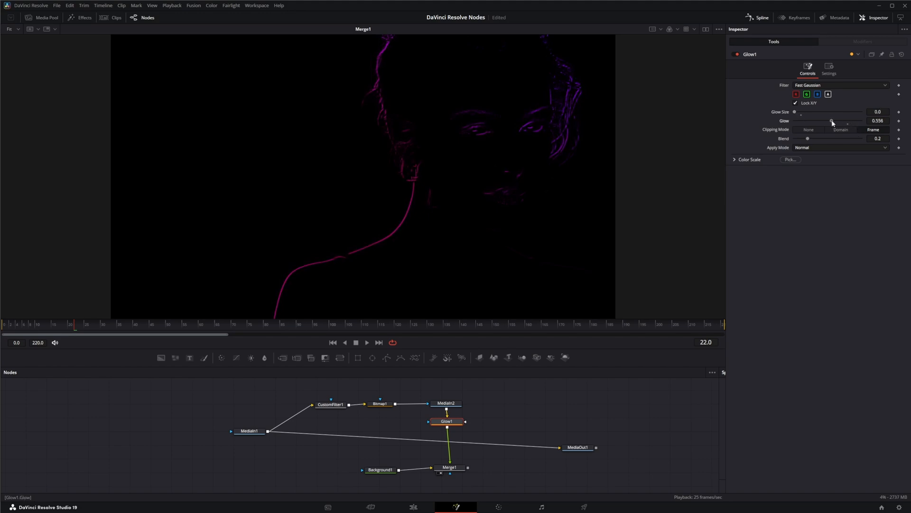
pyautogui.moveTo(824, 120); pyautogui.dragTo(839, 120)
pyautogui.write('glo')
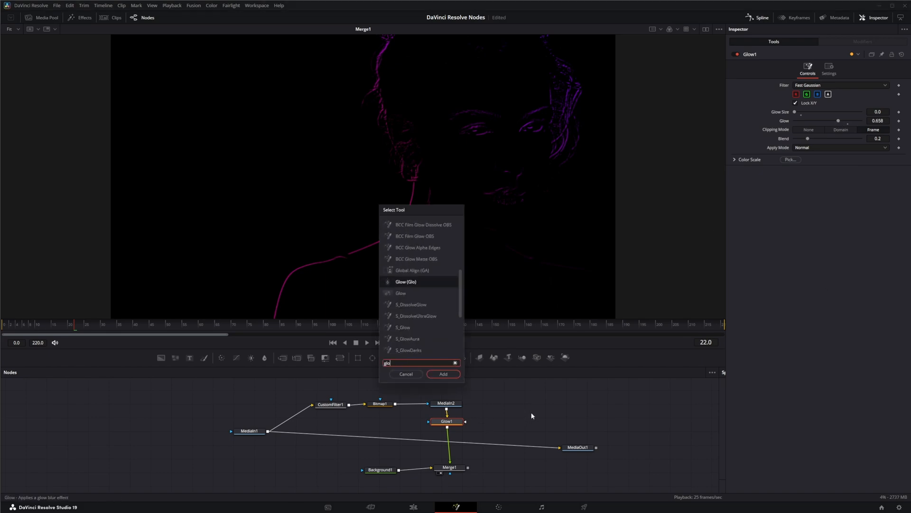
# Add a second Glow after Glow1 with Glow Size 54.5 and Glow 0.968, then play back.
pyautogui.click(443, 374)
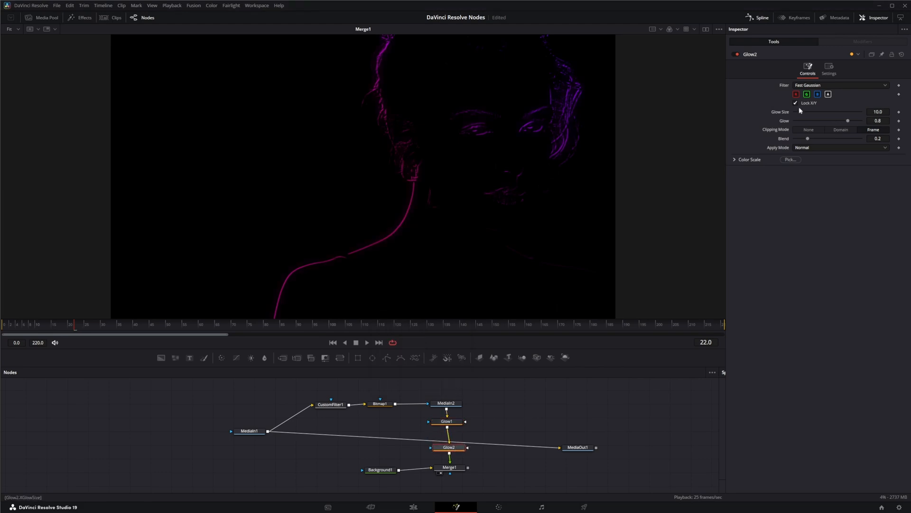
pyautogui.moveTo(808, 114); pyautogui.dragTo(827, 113)
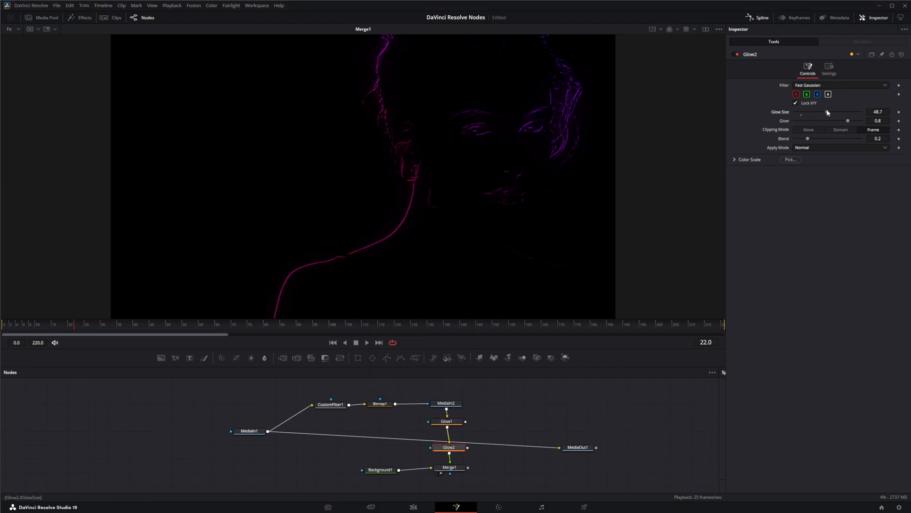
pyautogui.moveTo(827, 114); pyautogui.dragTo(831, 112)
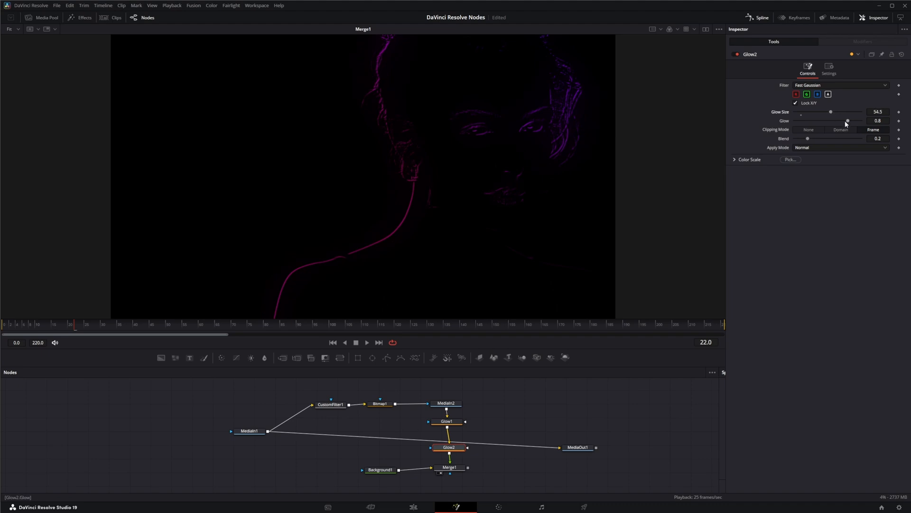
pyautogui.moveTo(848, 120); pyautogui.dragTo(860, 120)
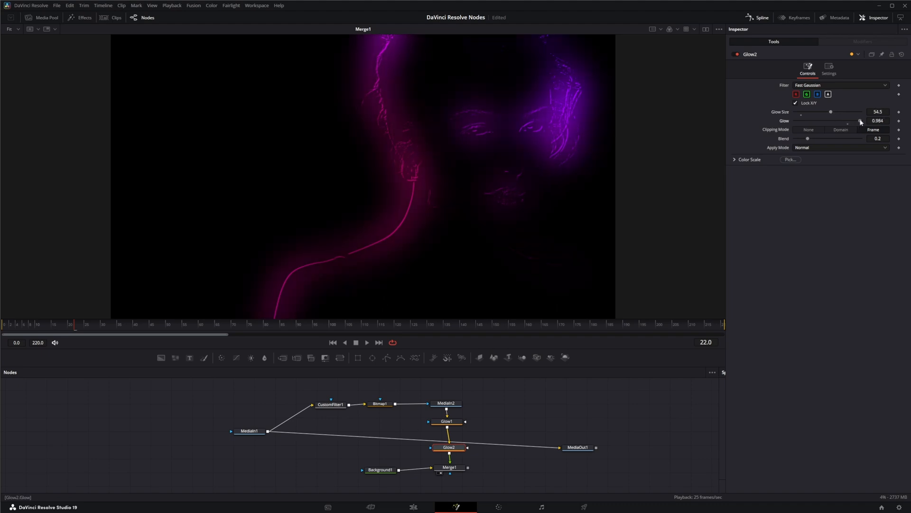
pyautogui.moveTo(861, 120); pyautogui.dragTo(858, 120)
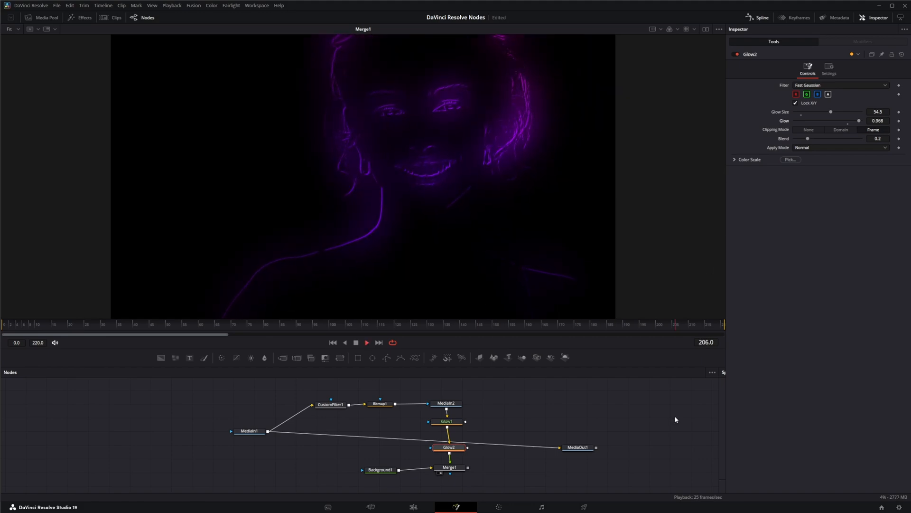
pyautogui.click(119, 324)
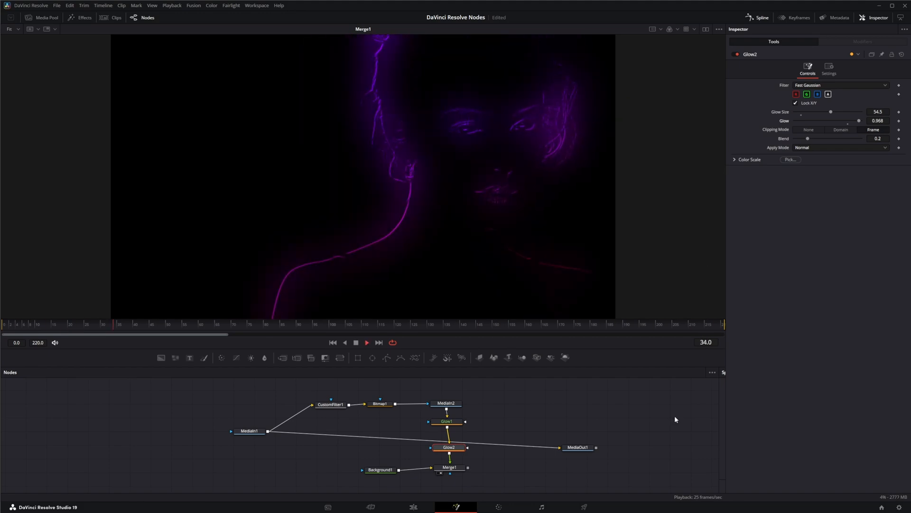